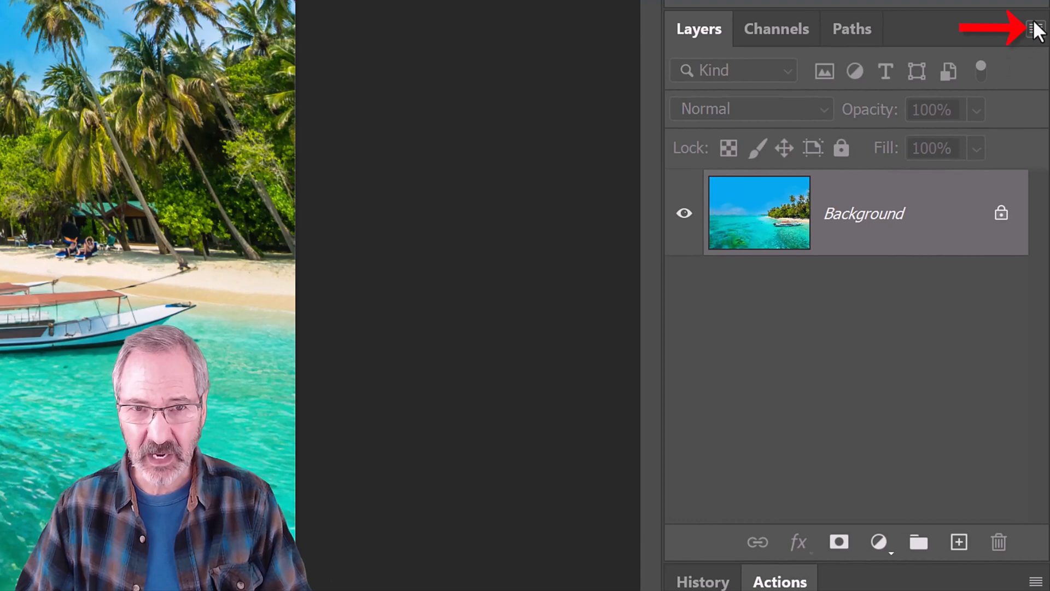
Convert the beach photo layer to a smart object and stack a New Smart Object via Copy above it.
click(1034, 15)
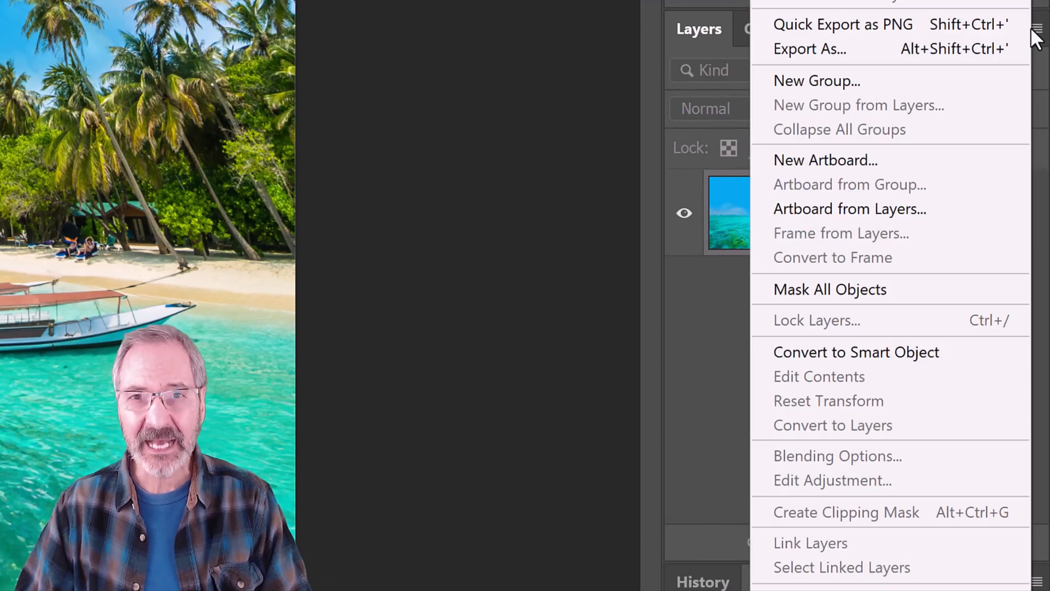
mouse_move(834, 365)
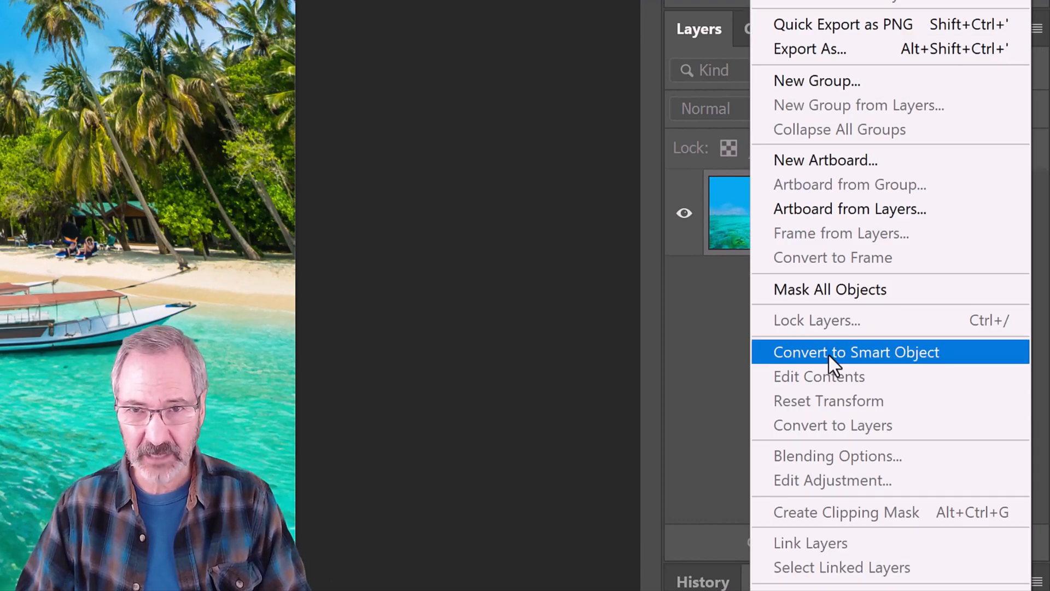
click(857, 351)
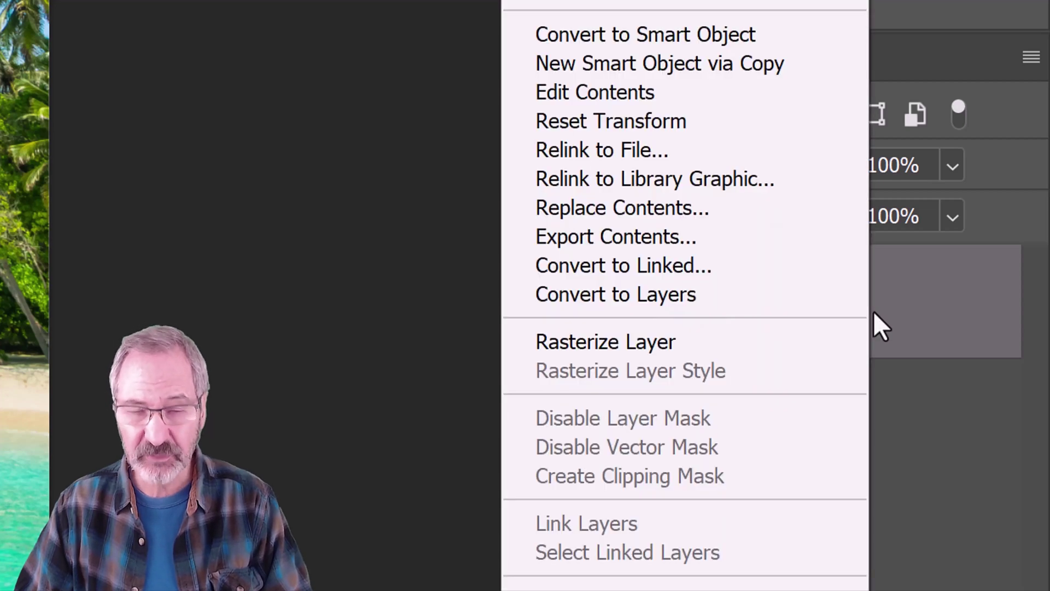
mouse_move(867, 328)
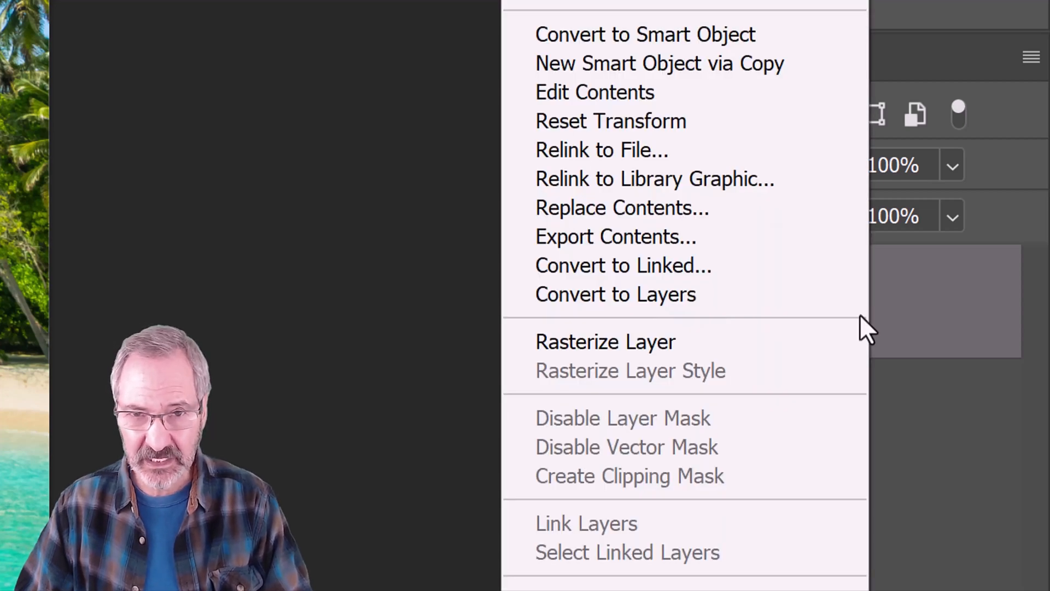
mouse_move(643, 71)
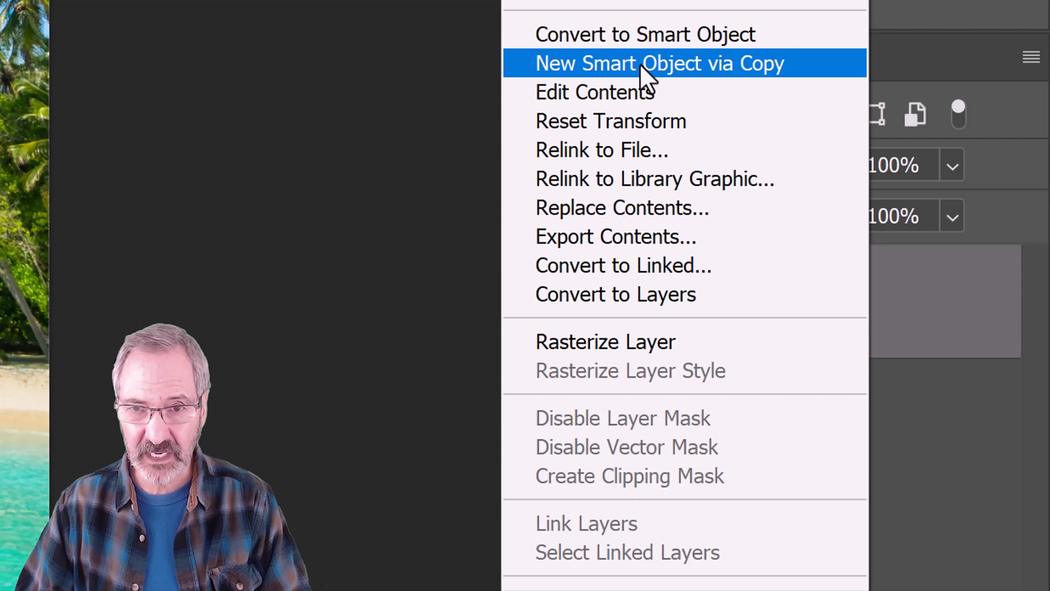
click(645, 62)
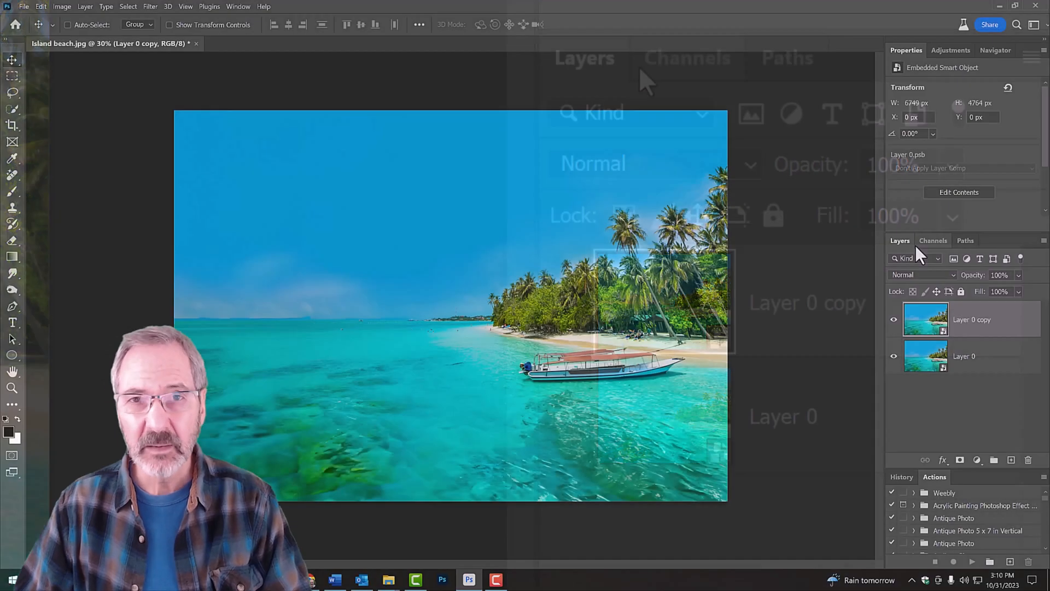
Flip the copy horizontally, rotate it 90° and shift it left, then commit the transform.
key(Ctrl+t)
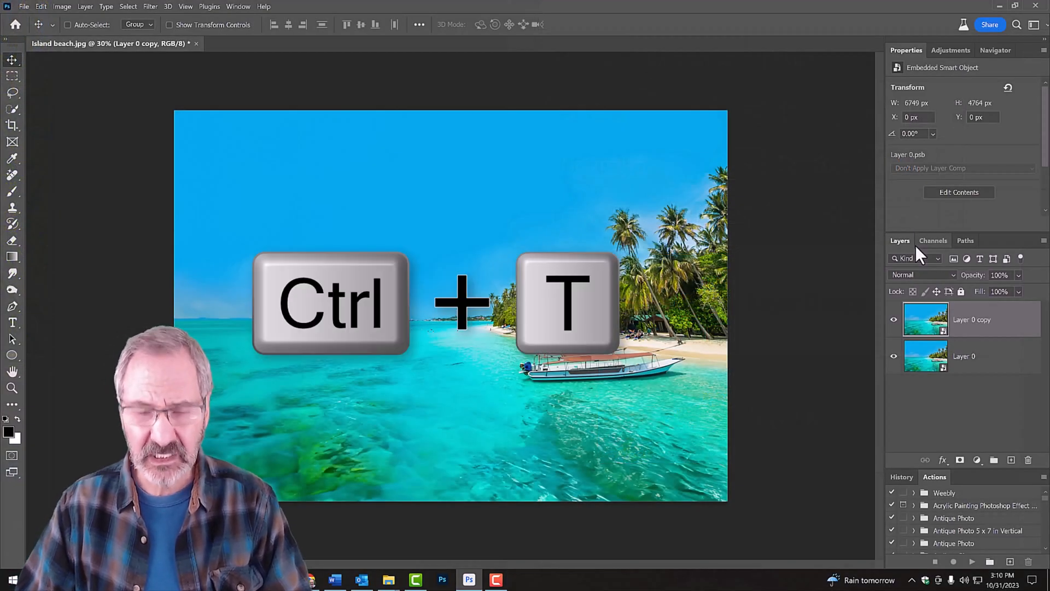
key(Ctrl+T)
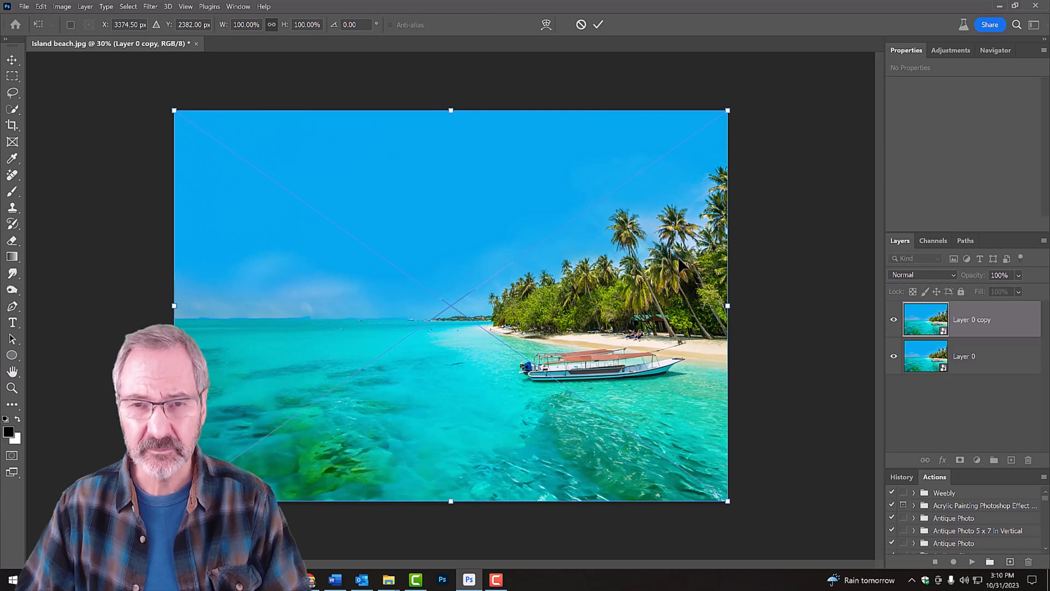
mouse_move(473, 313)
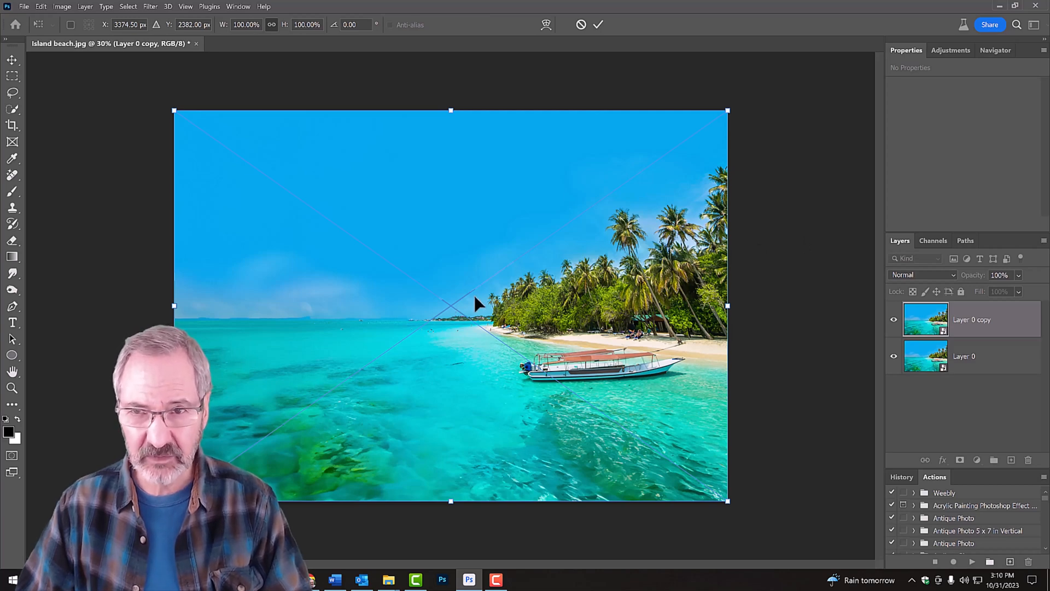
right_click(477, 307)
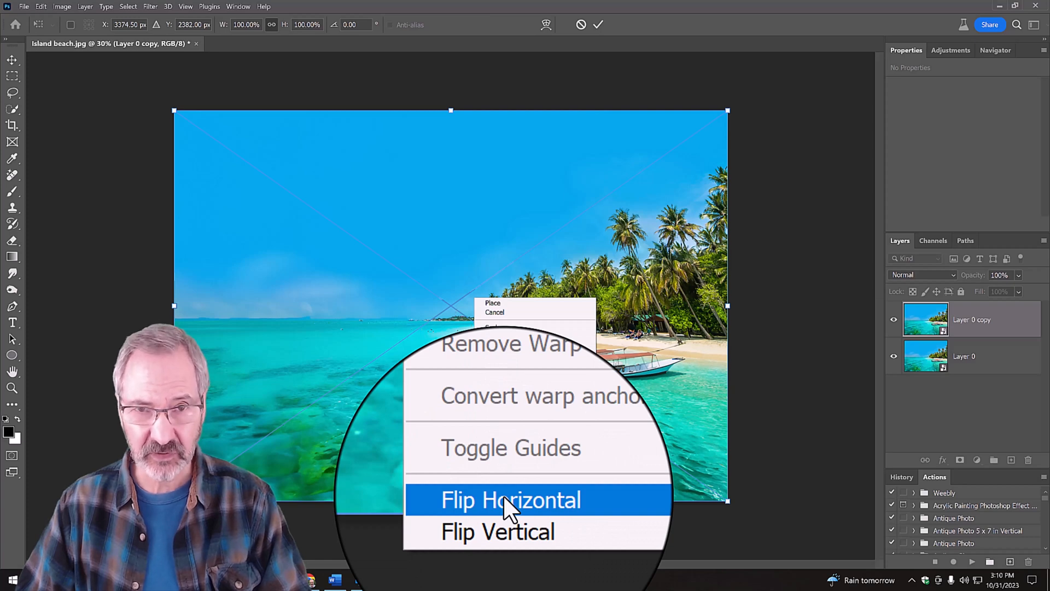
click(511, 500)
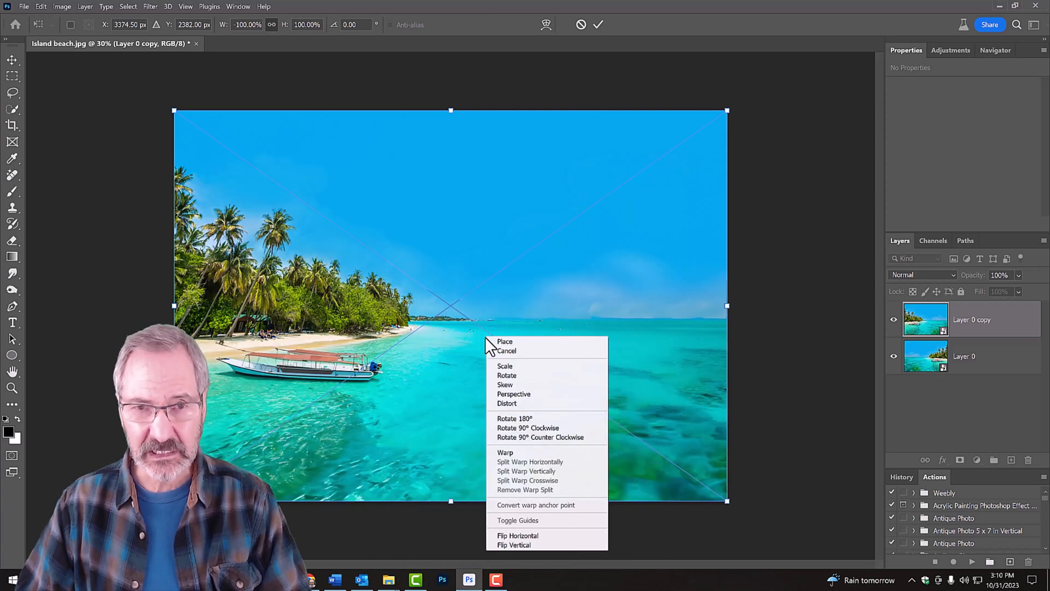
mouse_move(537, 447)
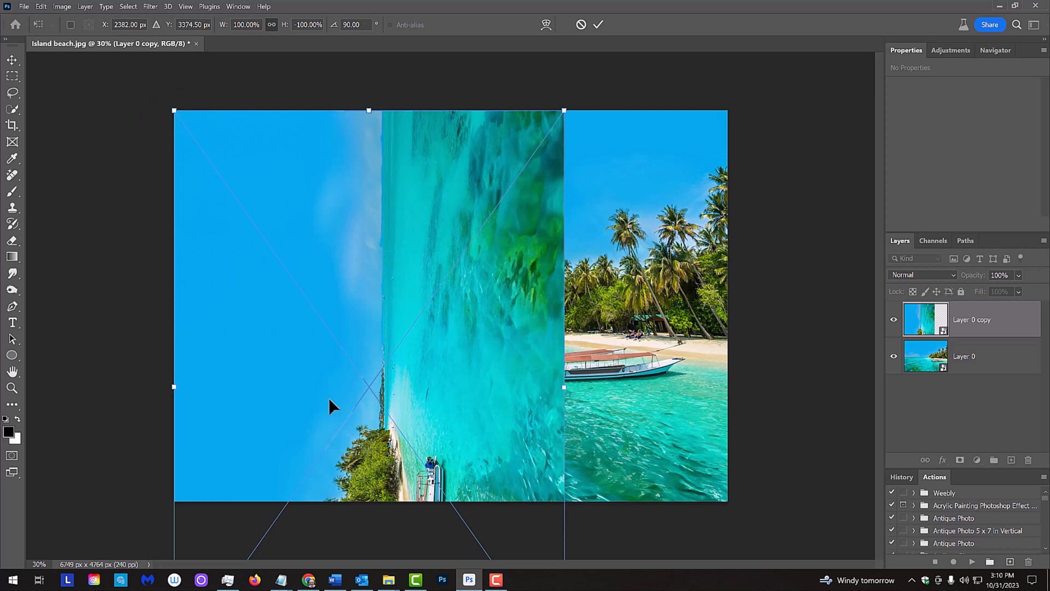
key(Enter)
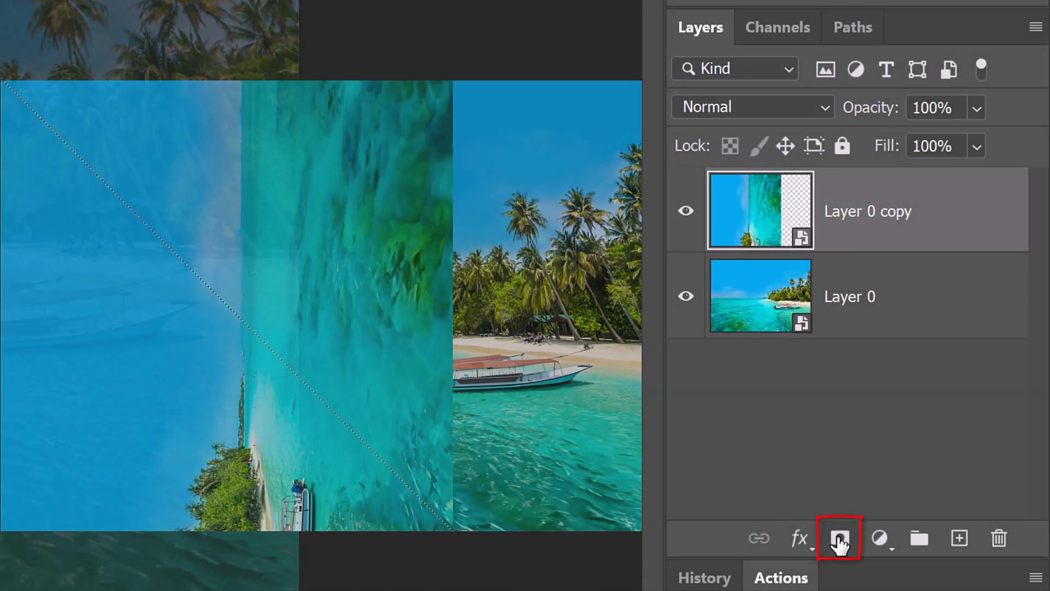
Add a diagonal layer mask to the rotated copy so only its lower-left triangle shows.
click(840, 540)
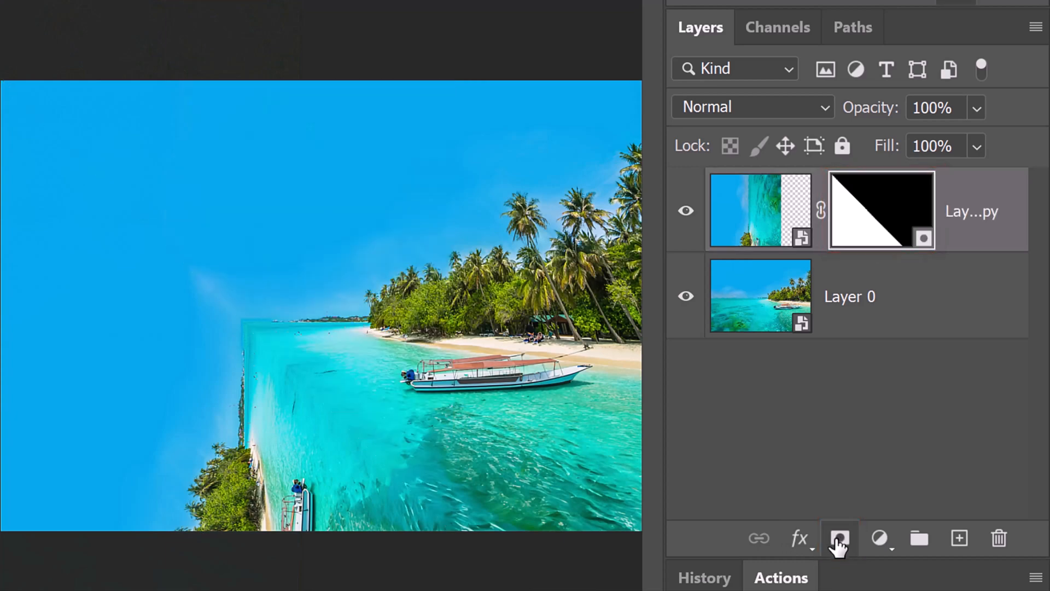
click(760, 210)
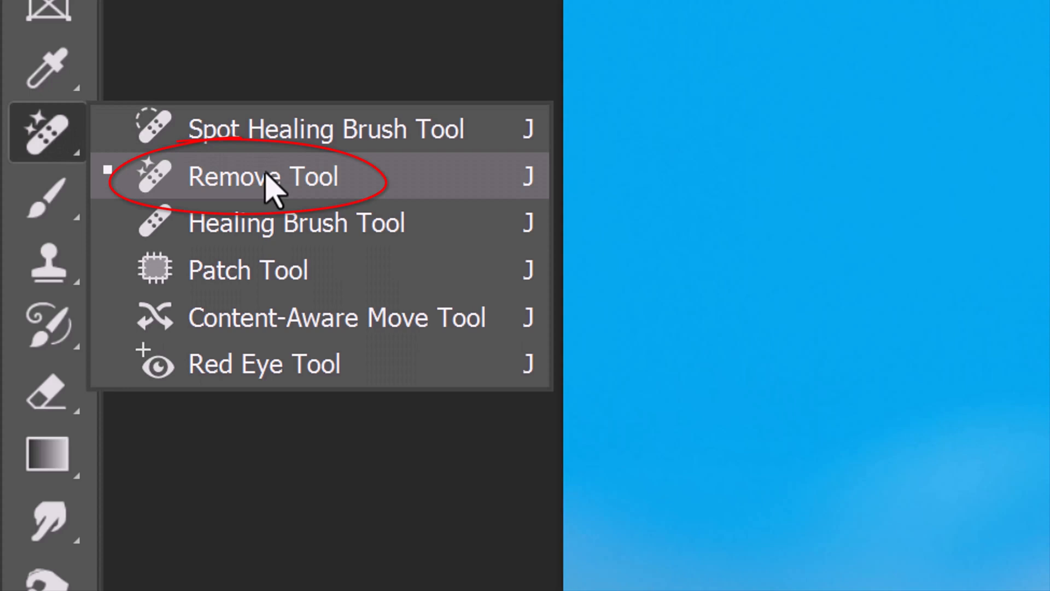
Choose the Remove Tool, open the copy's contents as Layer 0.psb, and check Edit > Toolbar.
click(264, 178)
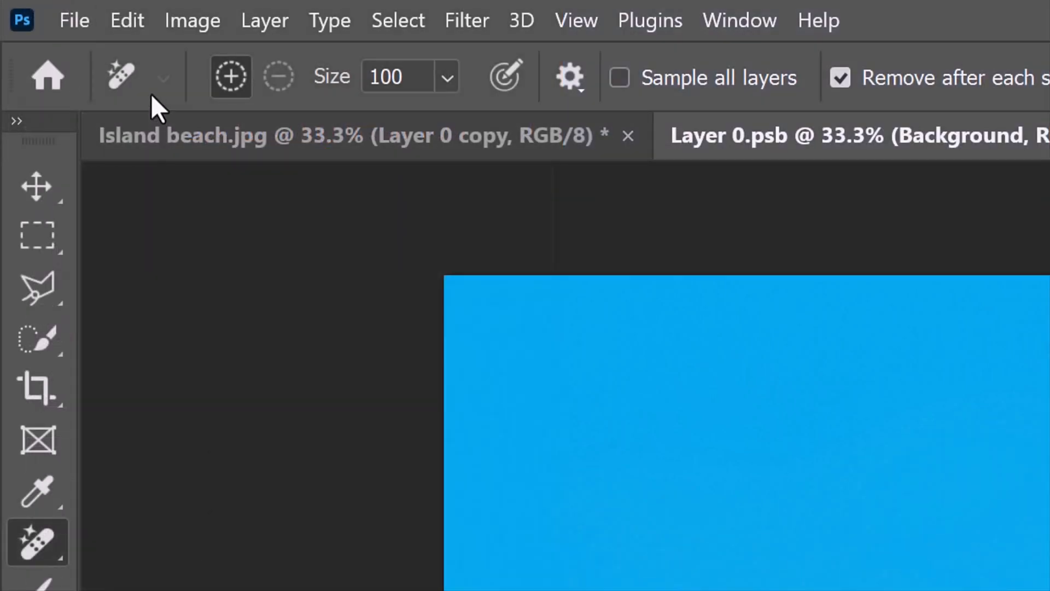
click(126, 20)
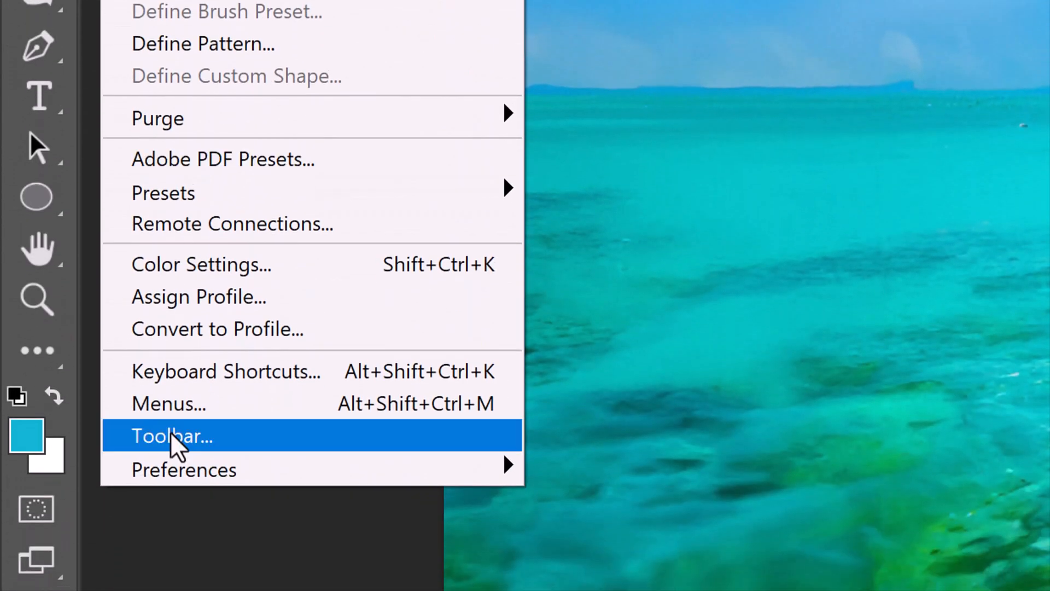
click(173, 436)
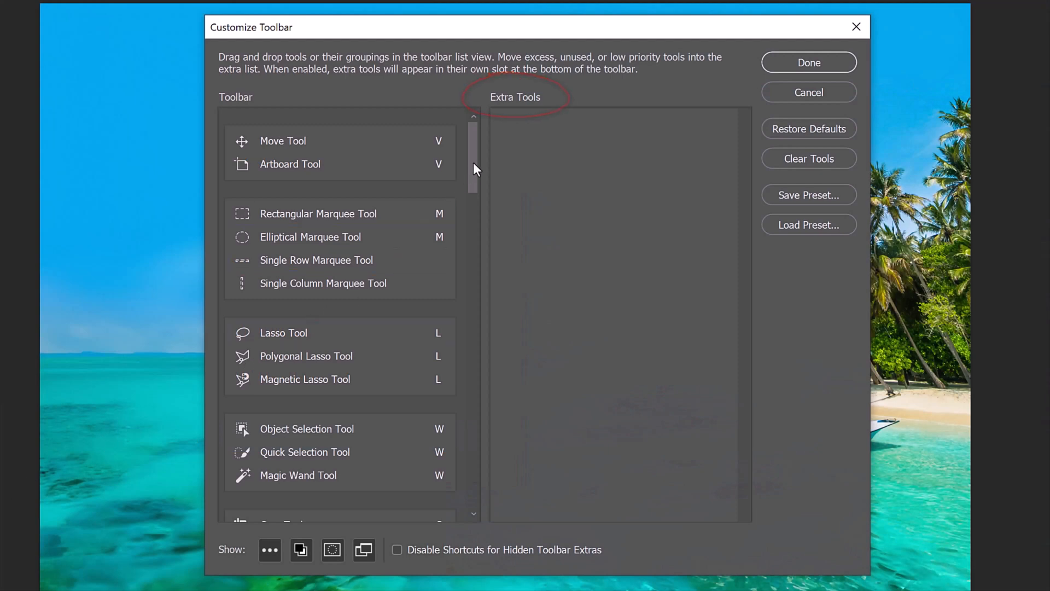
scroll(down, 3)
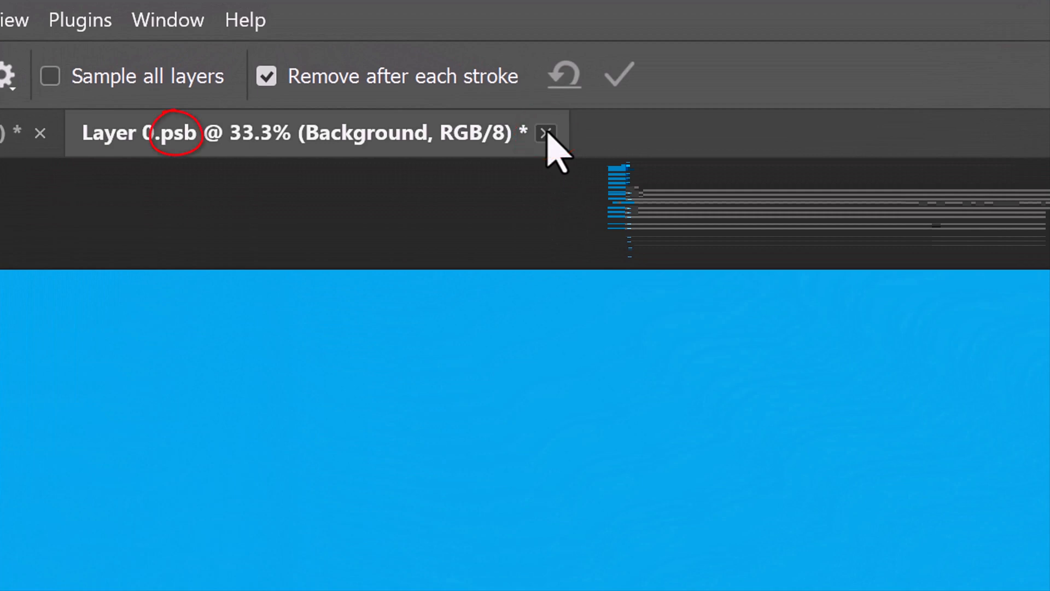
Close Layer 0.psb with changes saved, returning to the beach composite.
click(545, 132)
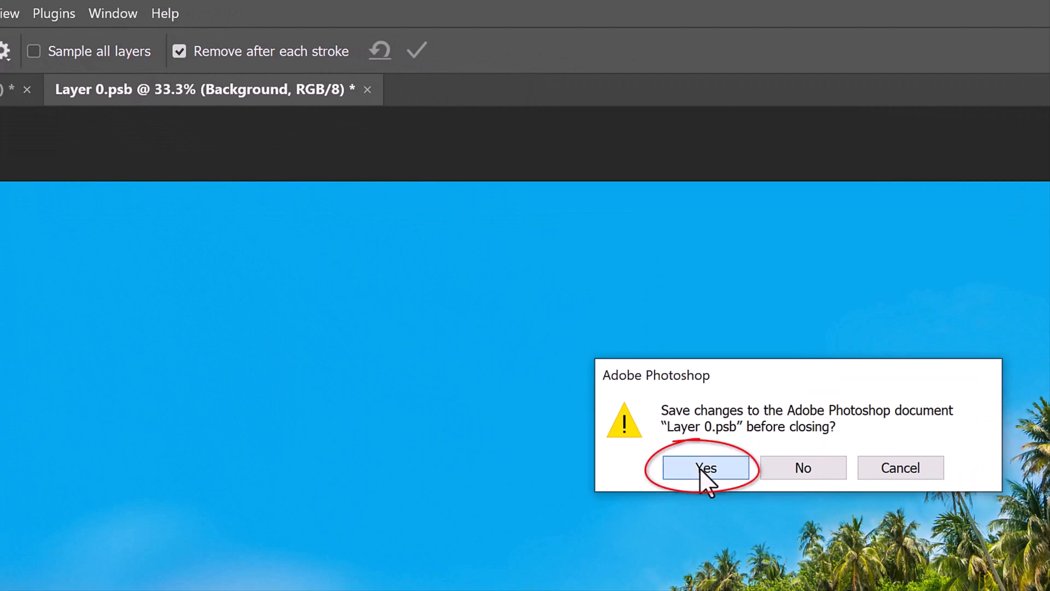
click(707, 467)
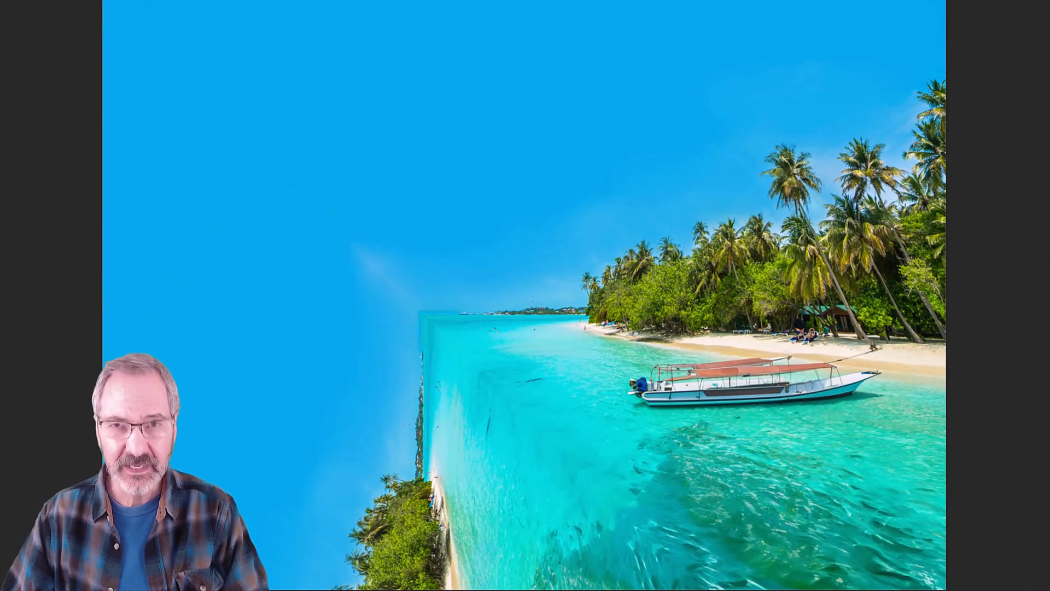
drag(409, 302, 703, 570)
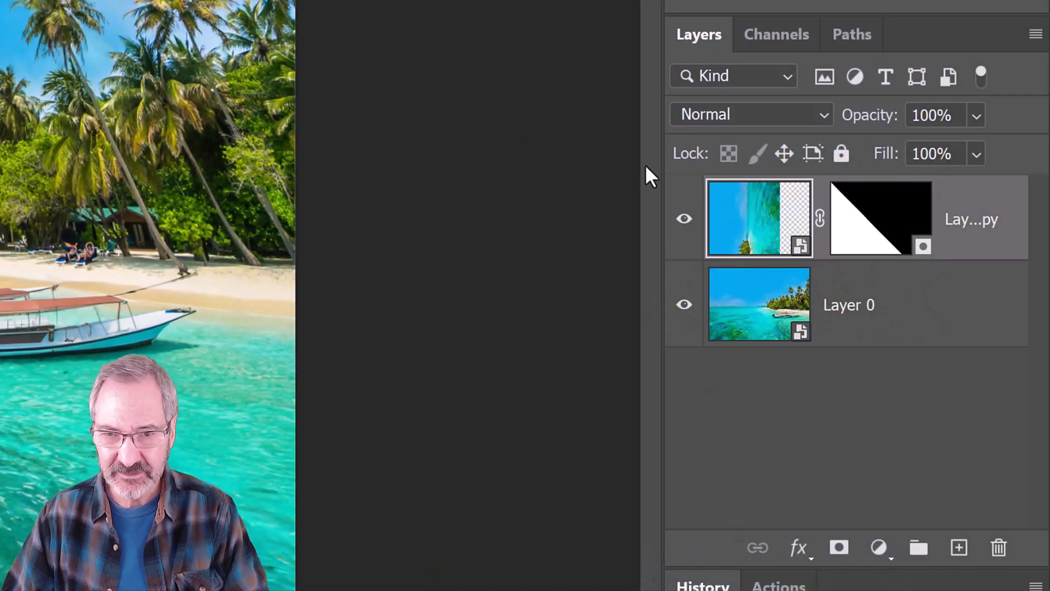
Load the copy's mask as a selection, reset colours to black and white, and add Layer 1.
click(869, 227)
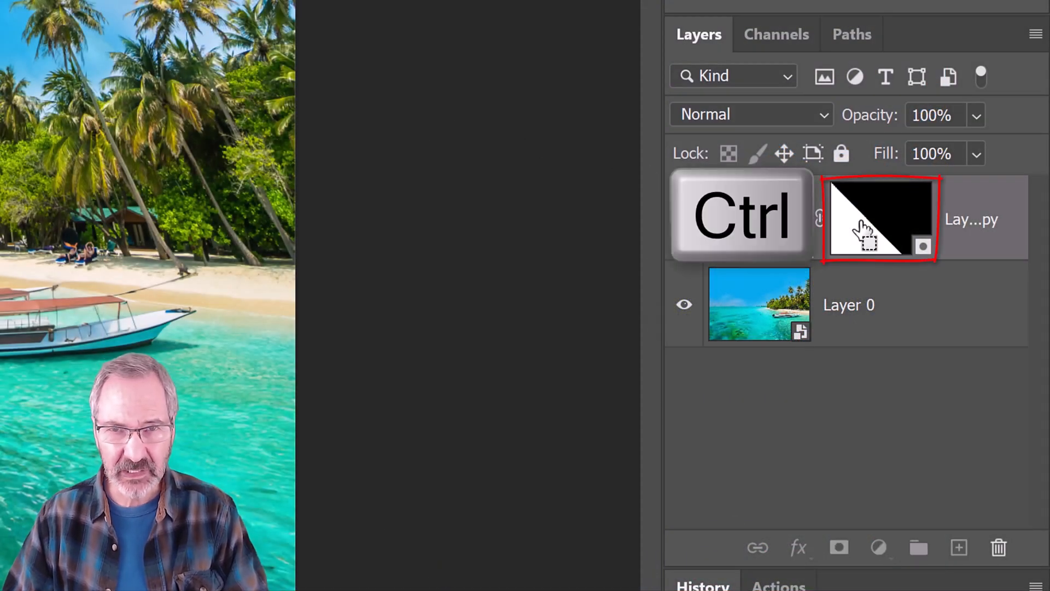
click(878, 217)
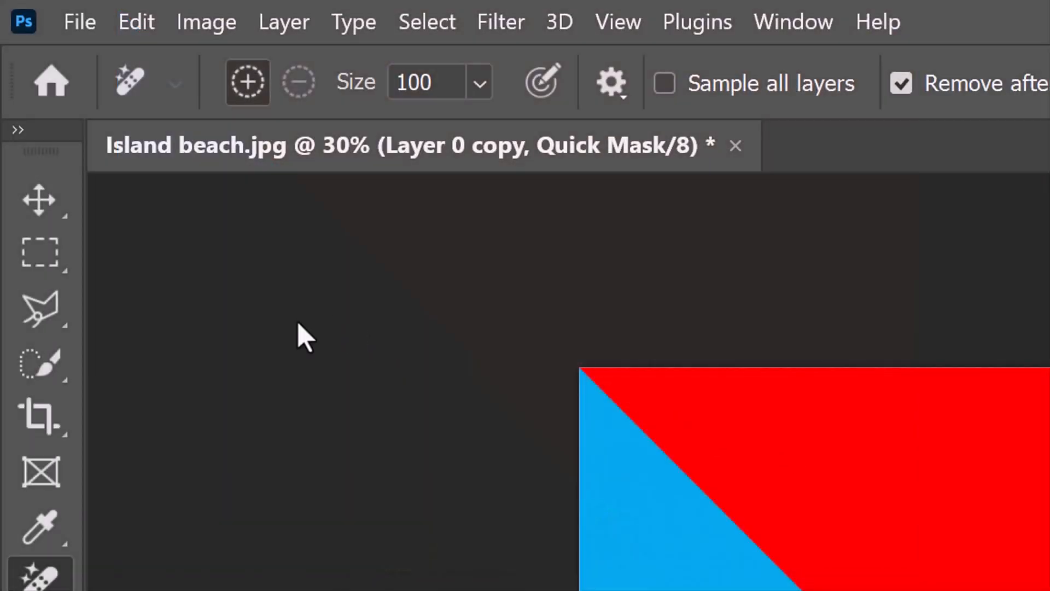
click(39, 252)
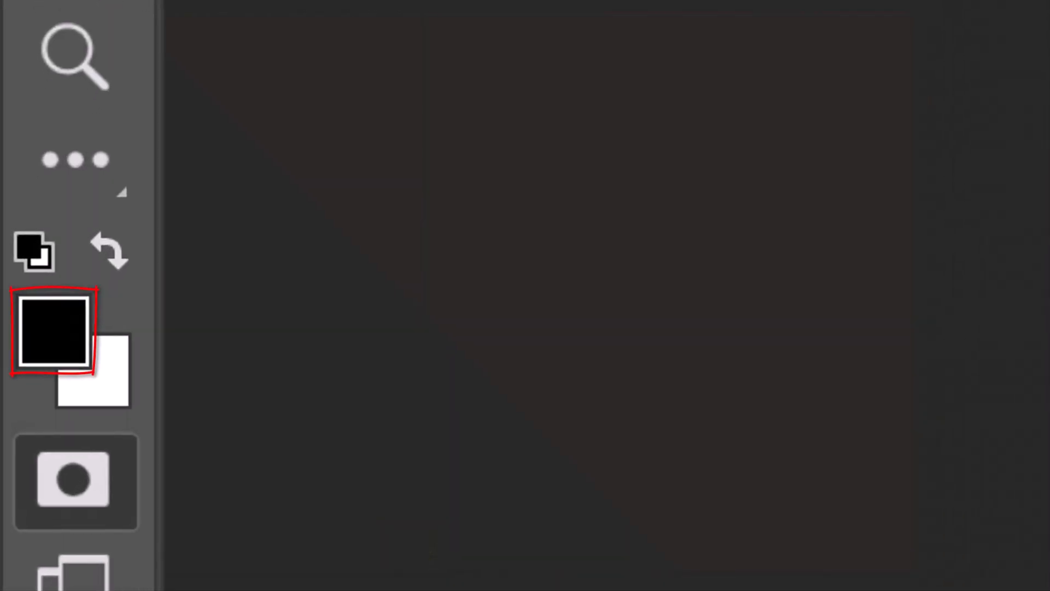
key(d)
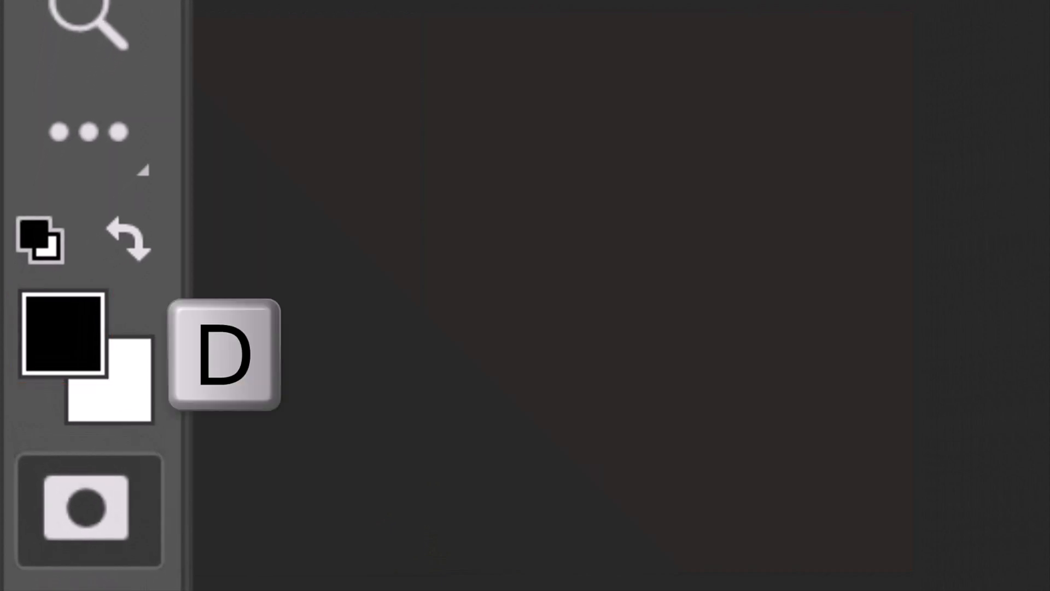
key(d)
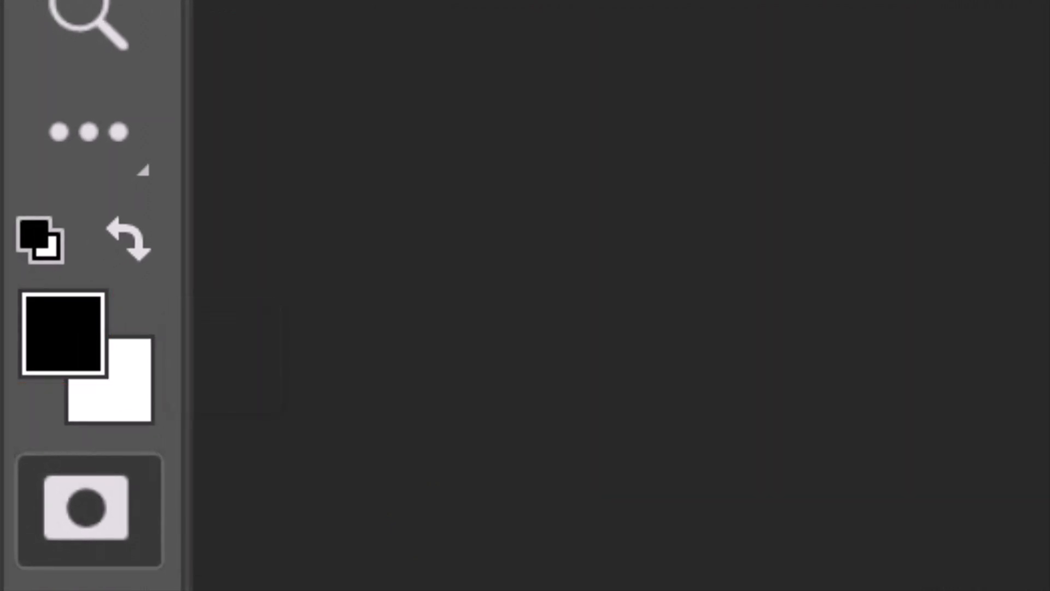
key(Alt+Delete)
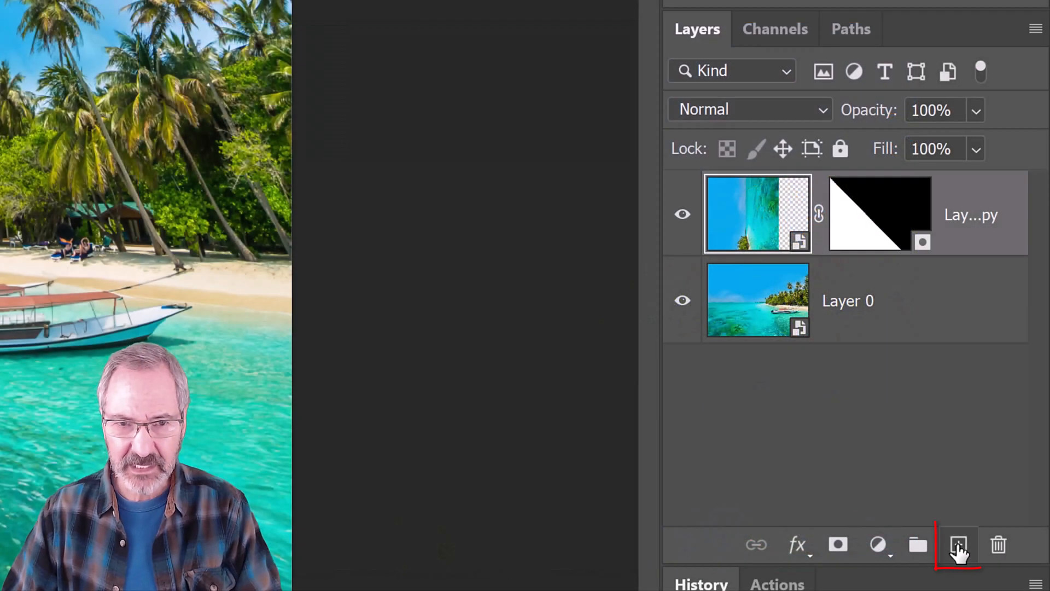
click(958, 546)
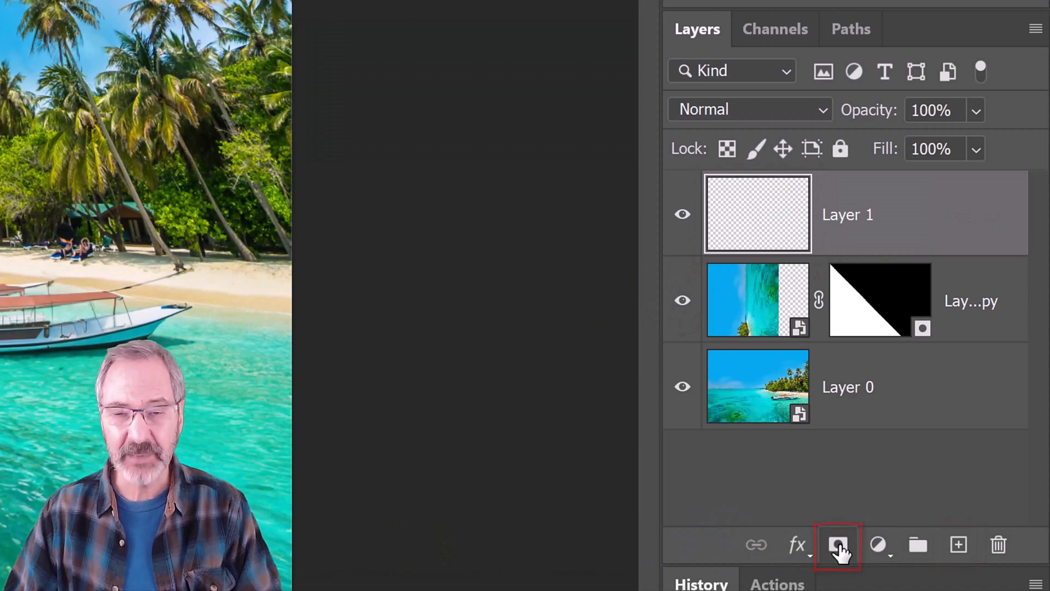
Mask Layer 1 with the triangle and set a Soft Round brush to 1000 px, 0% hardness.
click(837, 545)
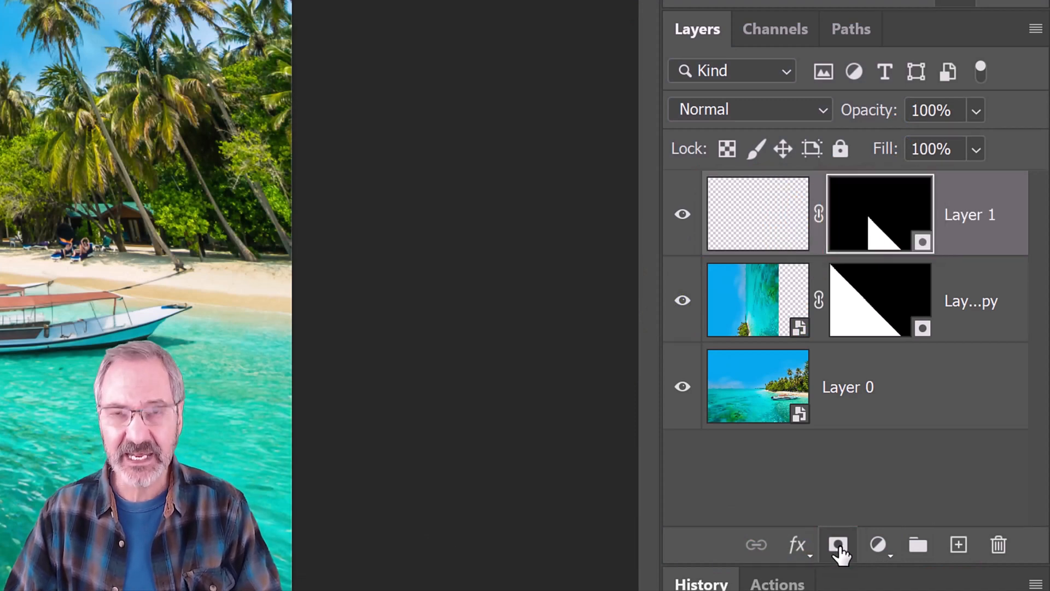
mouse_move(834, 529)
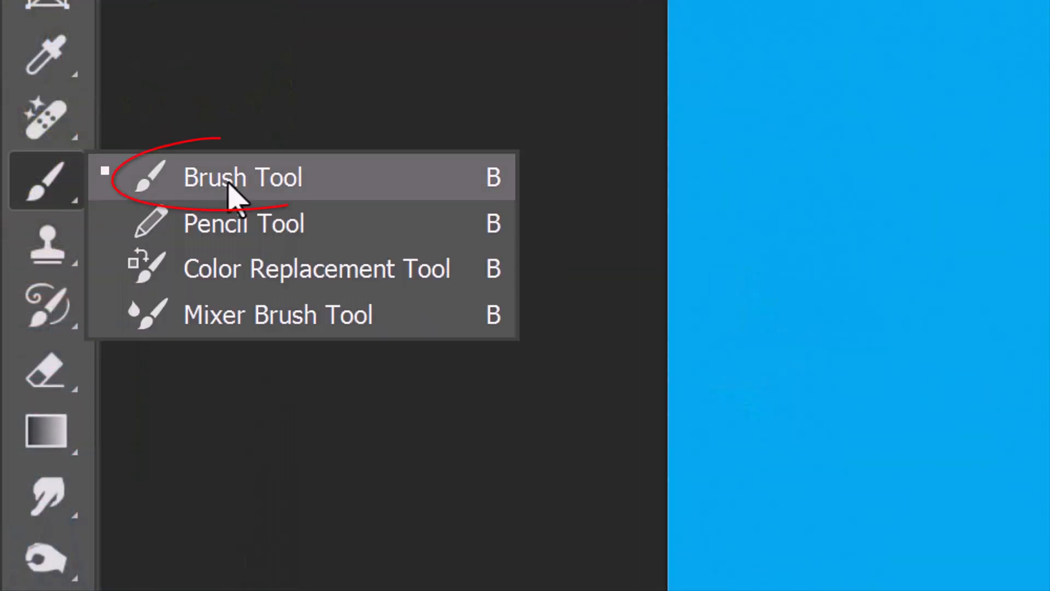
click(243, 177)
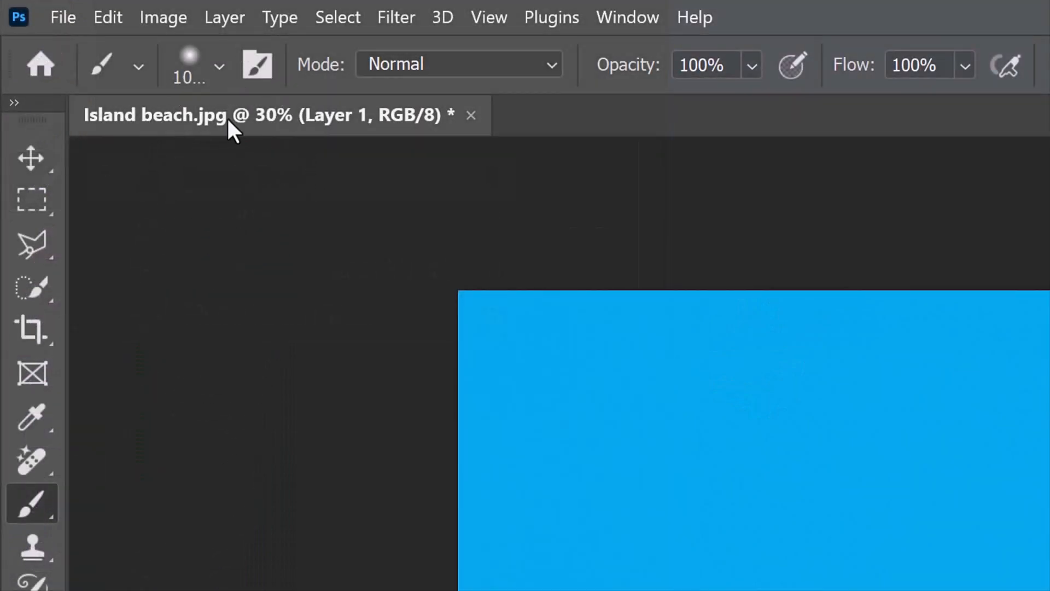
click(216, 69)
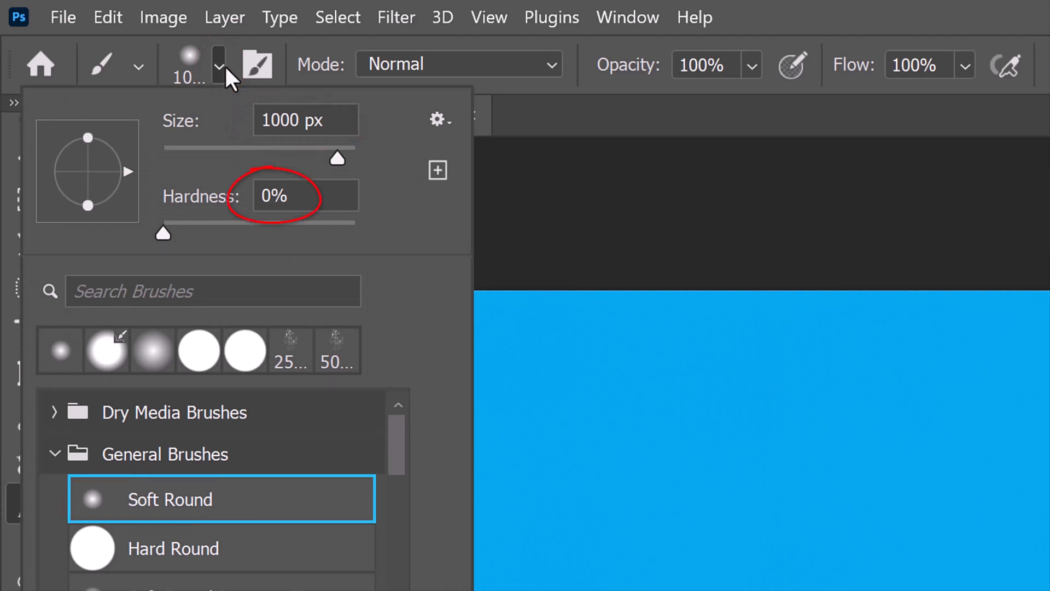
click(702, 64)
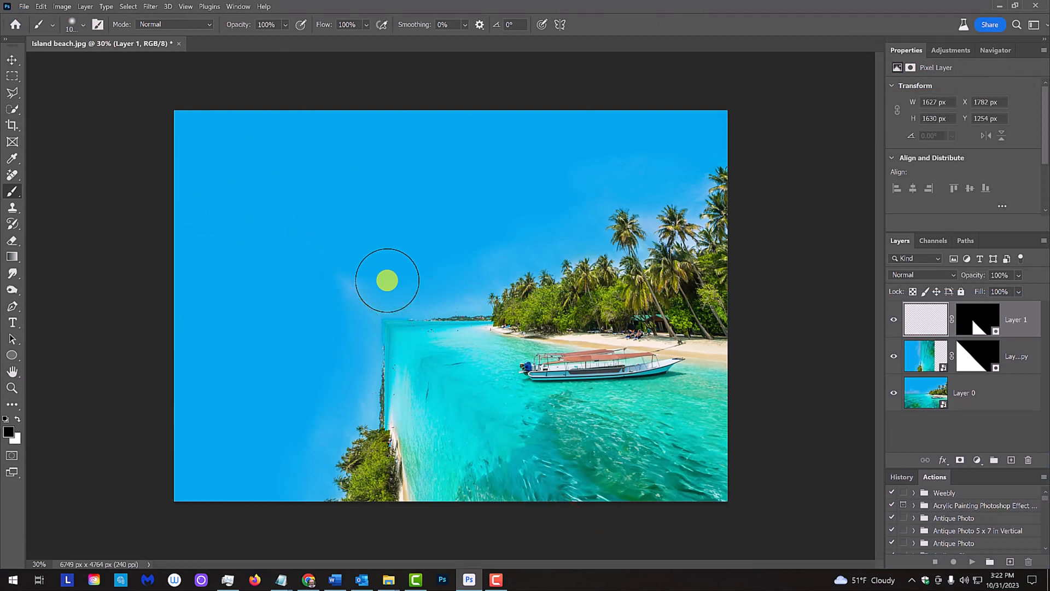
mouse_move(392, 286)
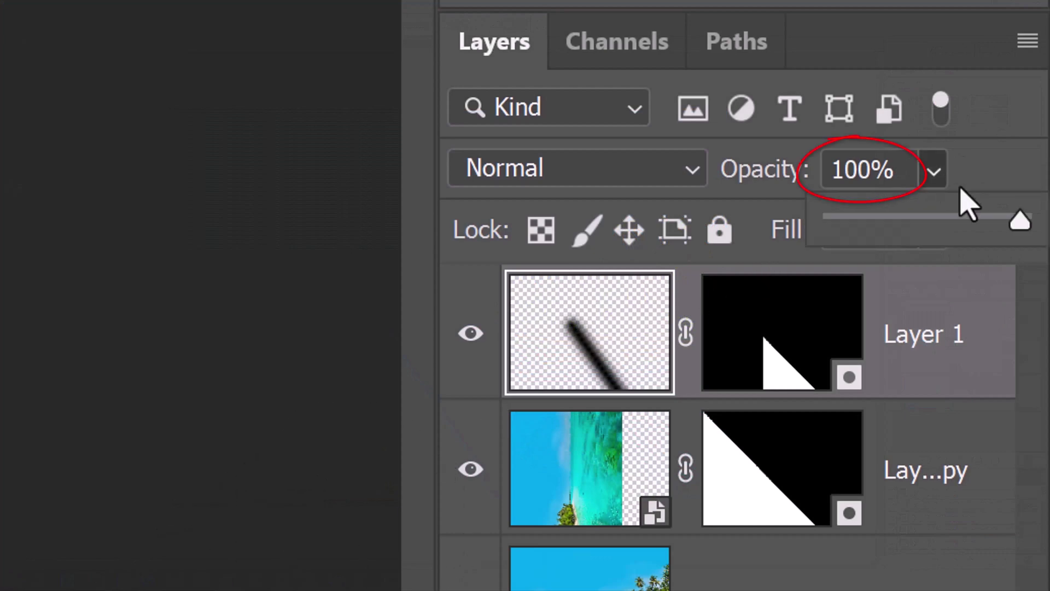
Fade Layer 1's black shadow stroke along the fold to 24% opacity.
drag(1018, 219, 877, 219)
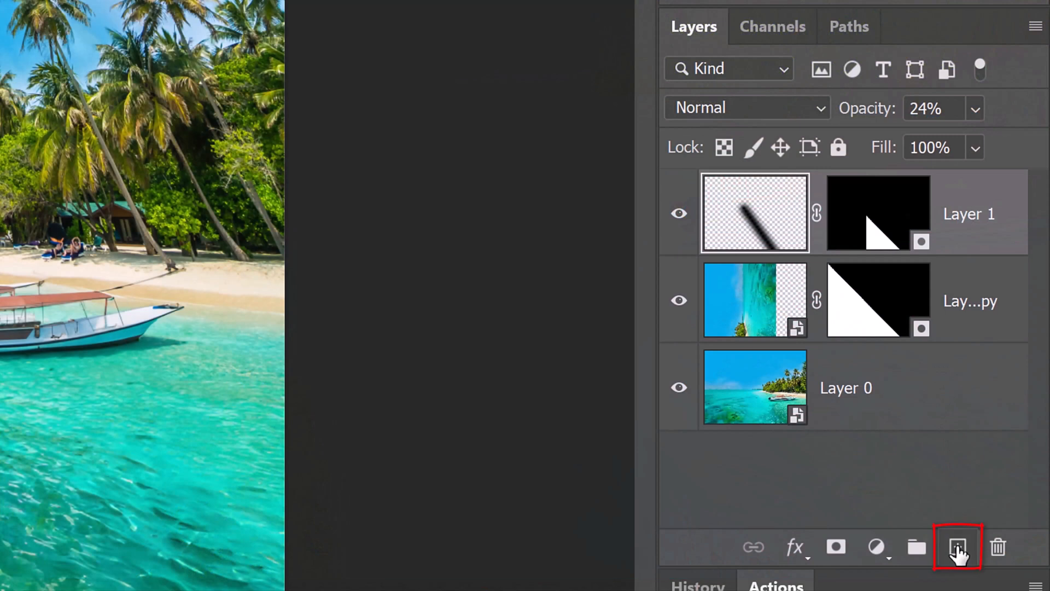
Add Layer 2 carrying a copy of Layer 1's triangular fold mask, and pick the Eyedropper.
click(957, 548)
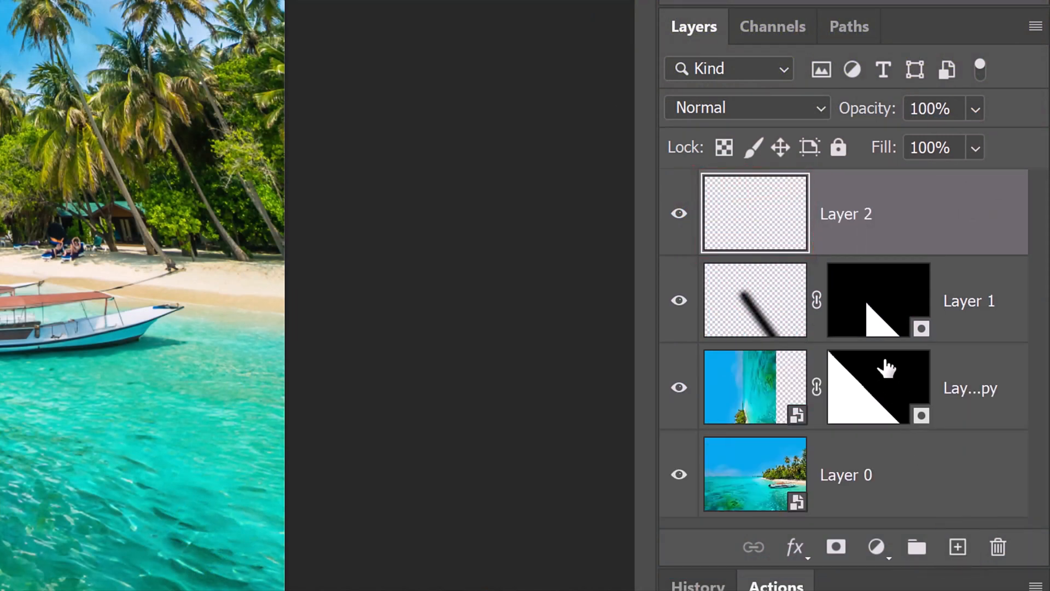
mouse_move(873, 316)
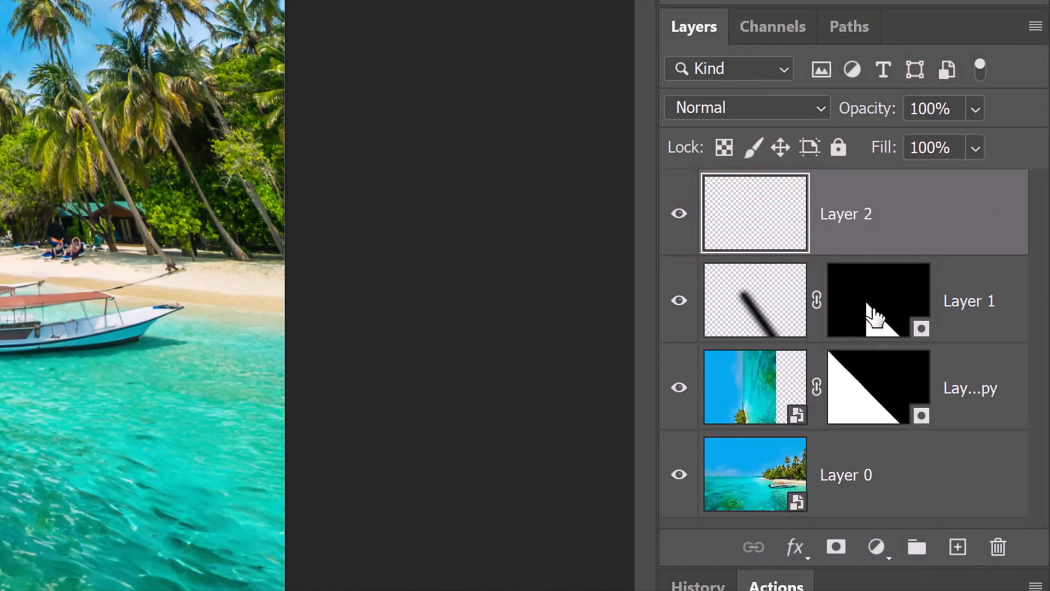
key(alt)
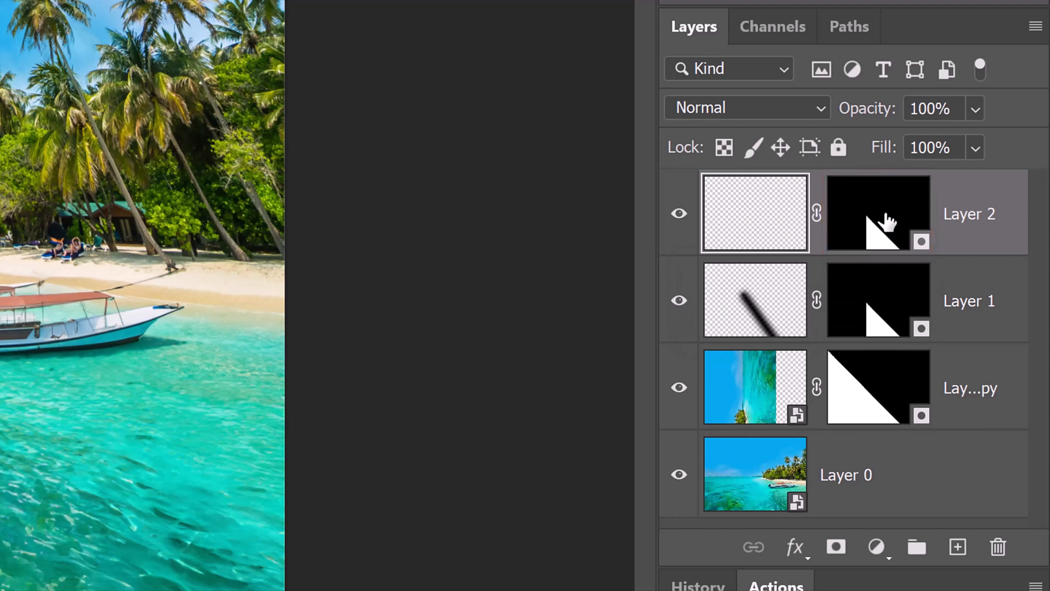
click(747, 107)
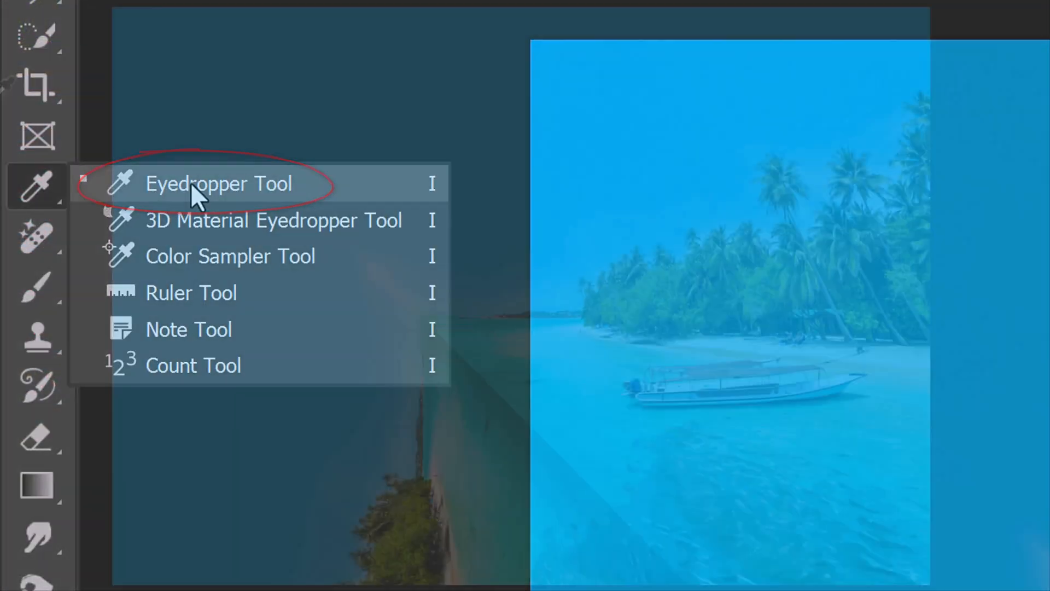
click(218, 184)
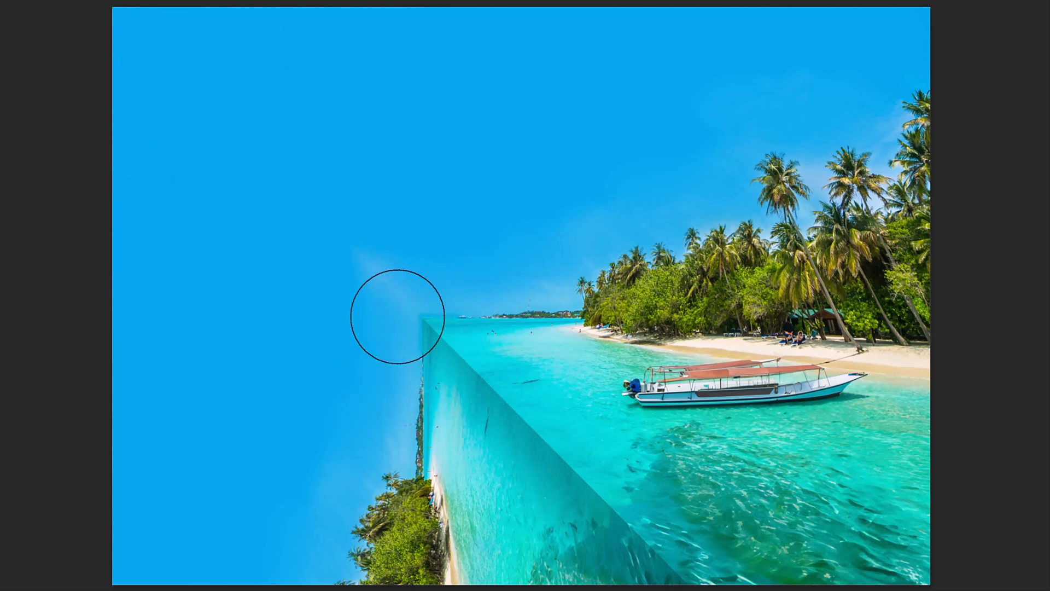
mouse_move(663, 588)
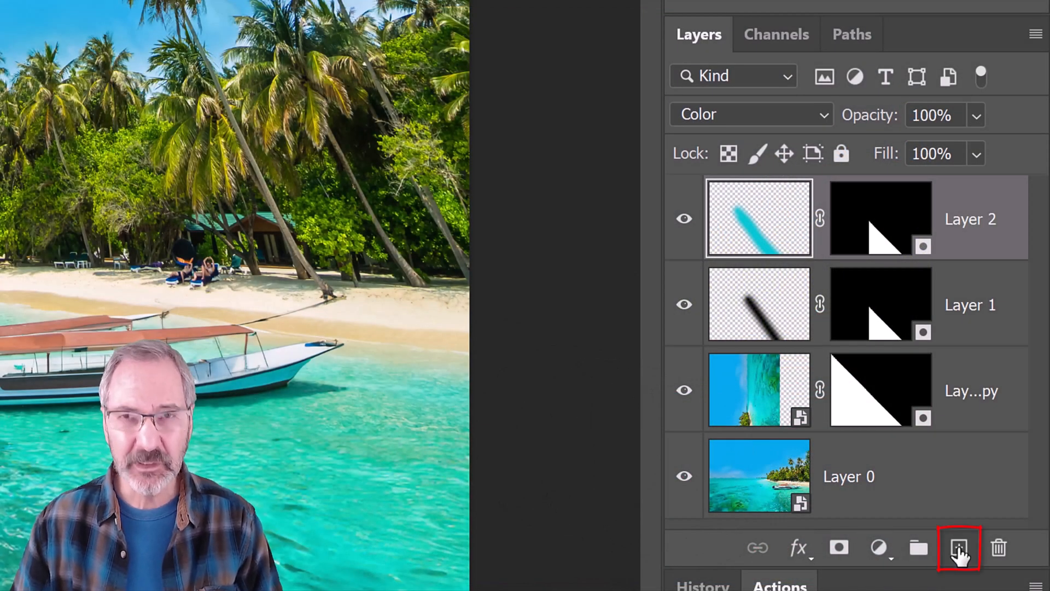
Add an empty Layer 3 above Layer 2's cyan Color-mode tint.
click(959, 547)
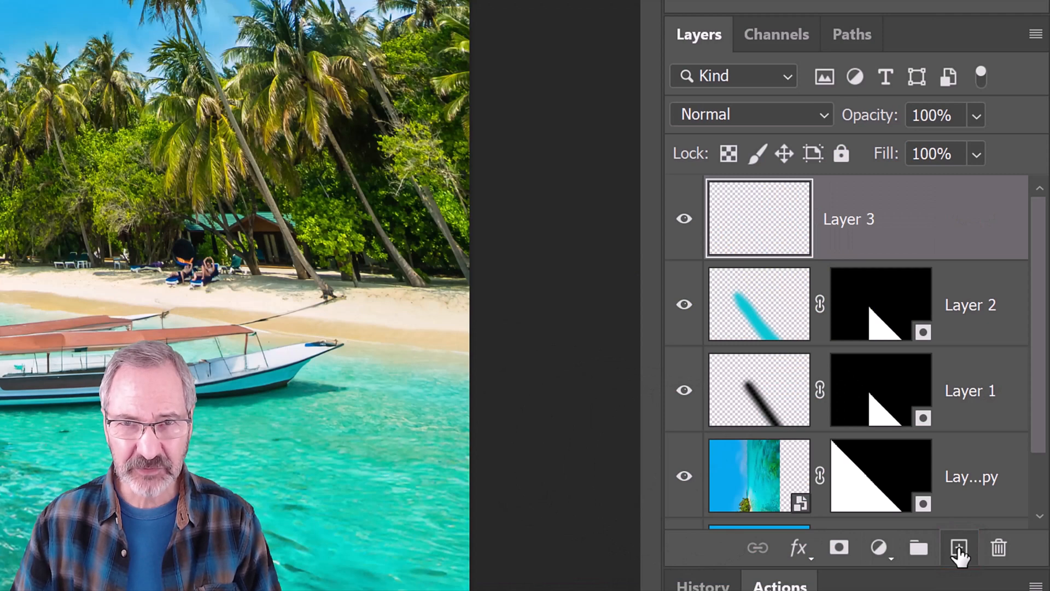
key(ctrl+alt+shift+e)
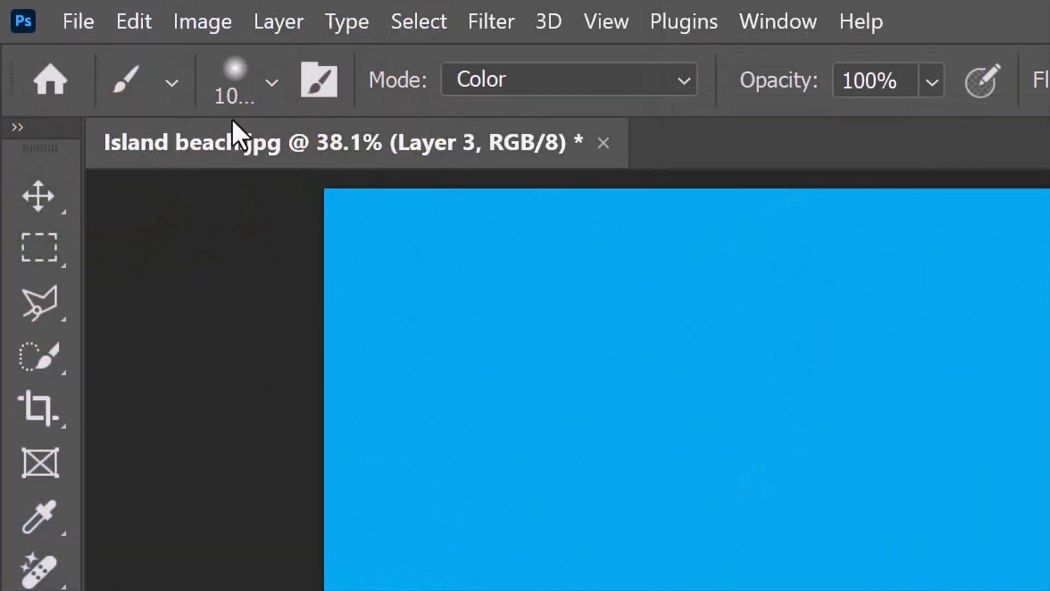
Launch Sky Replacement from the Edit menu, previewing a cloudy blue sky behind the beach.
click(133, 21)
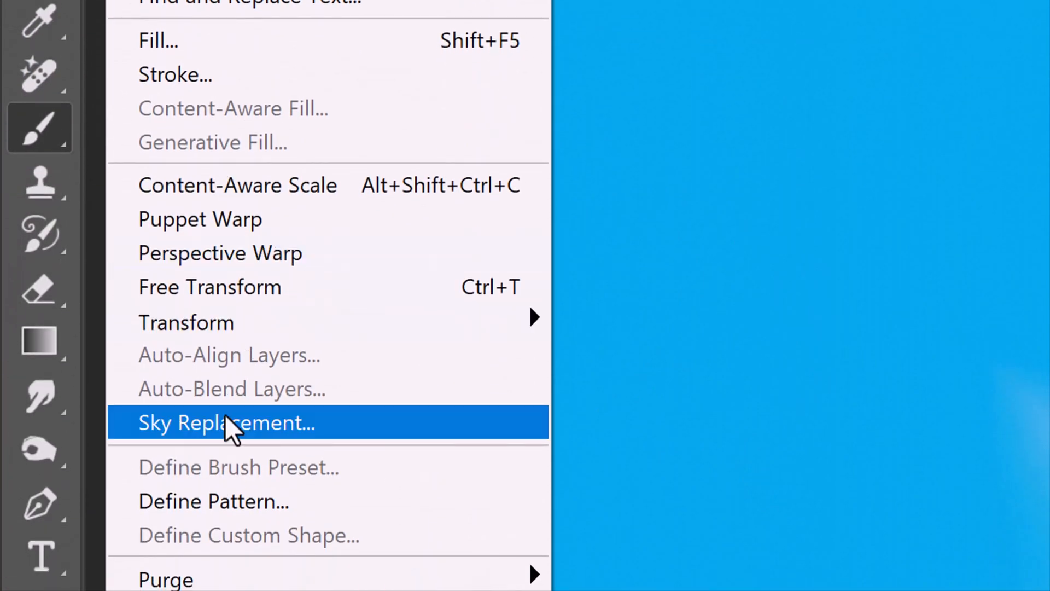
click(226, 423)
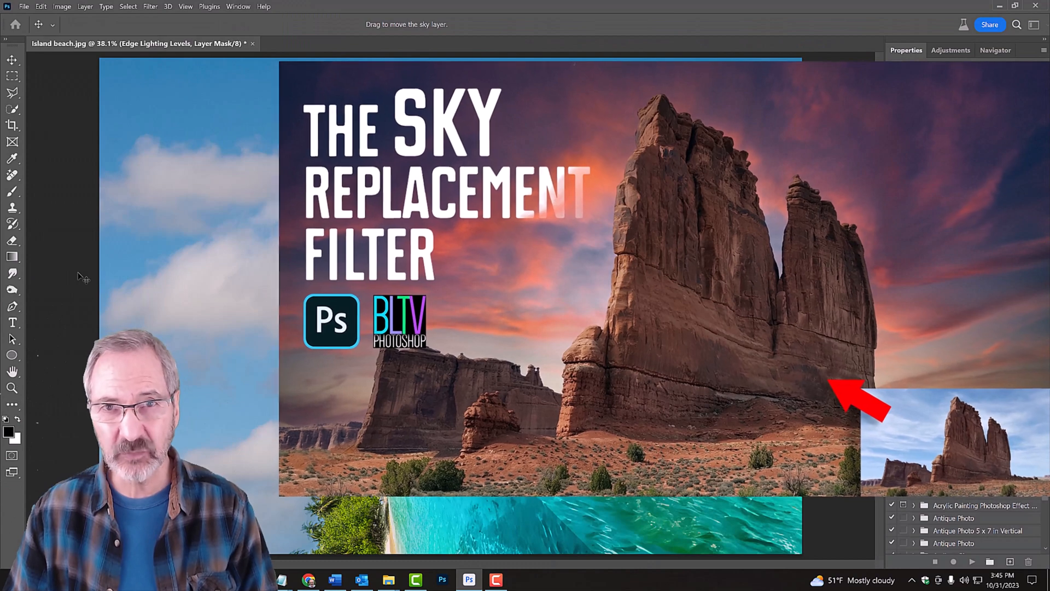
click(150, 6)
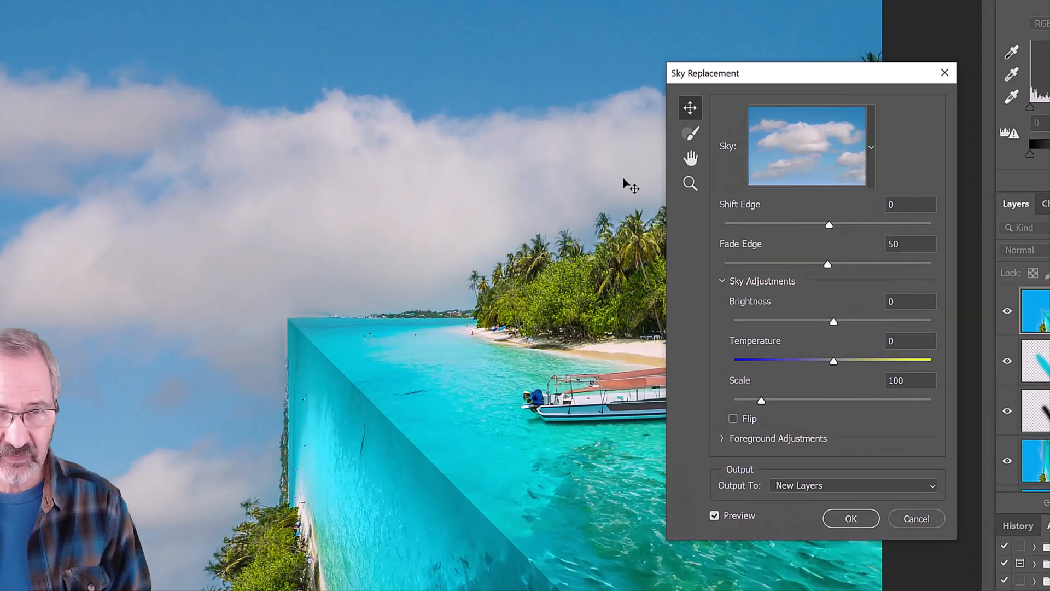
Browse the sky presets, collapsing the Blue Skies folder to view other folders.
click(868, 146)
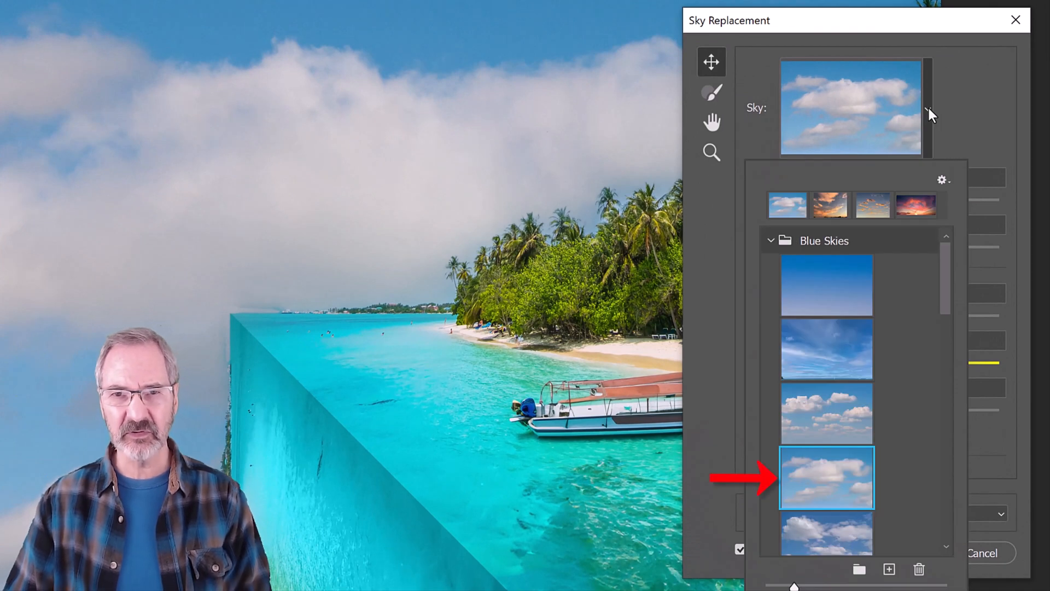
click(771, 240)
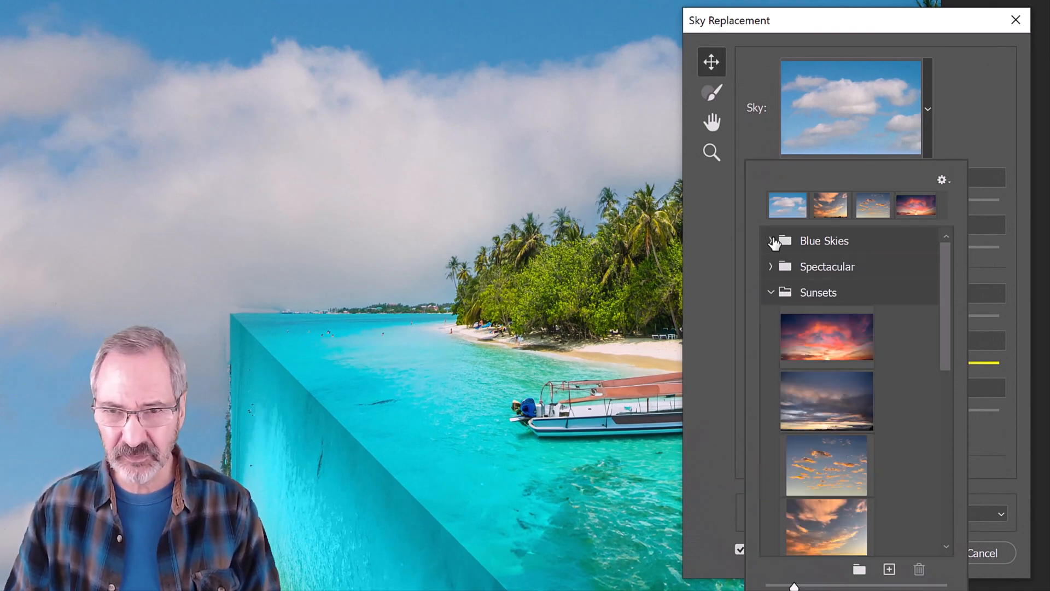
mouse_move(772, 267)
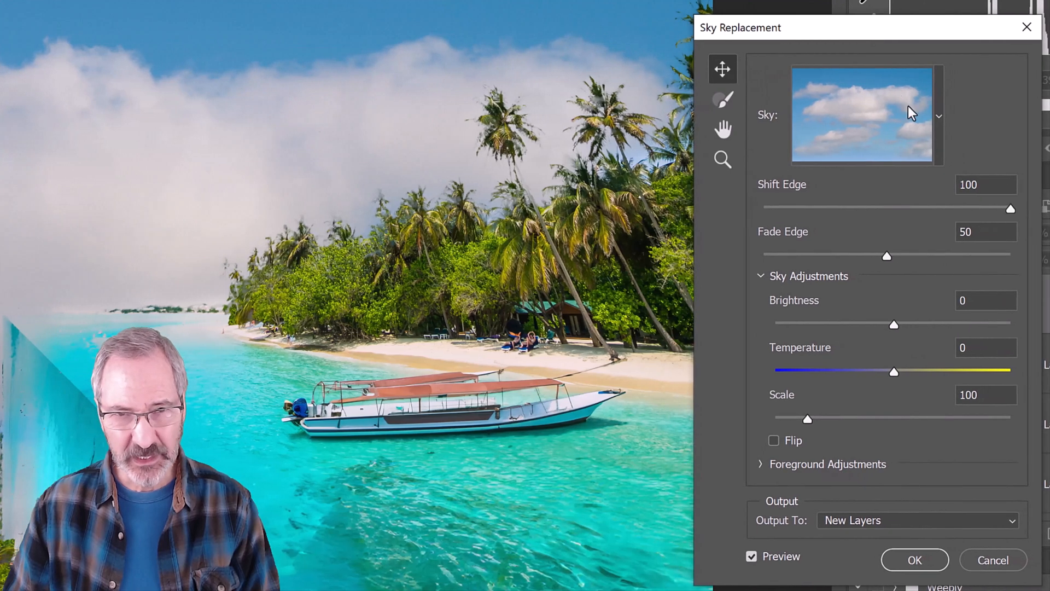
Set Shift Edge to 27, trying Fade Edge at 71 before returning it to 50.
drag(1012, 208, 901, 208)
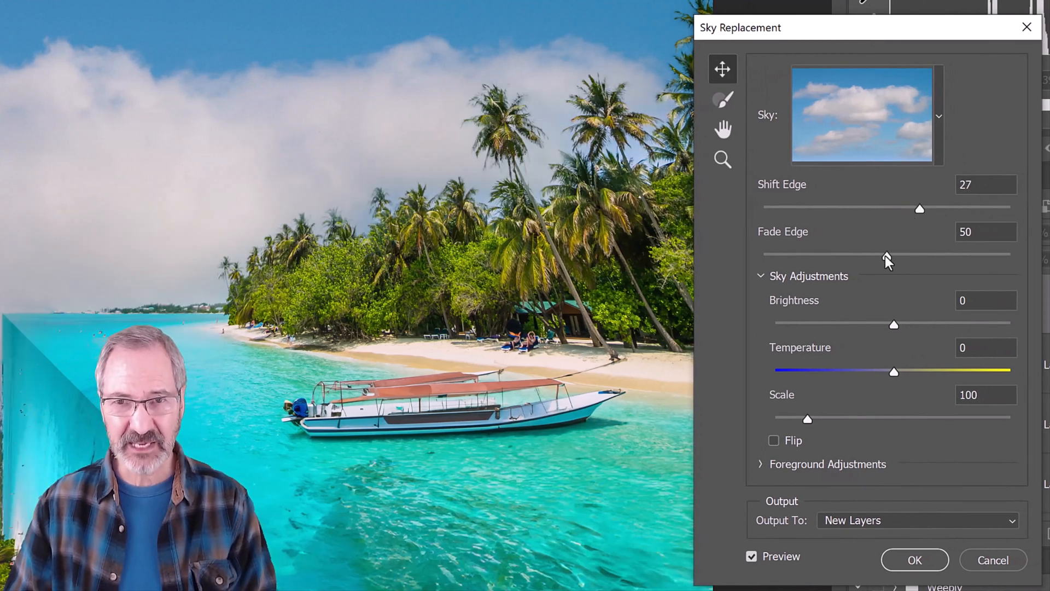
drag(886, 254, 938, 253)
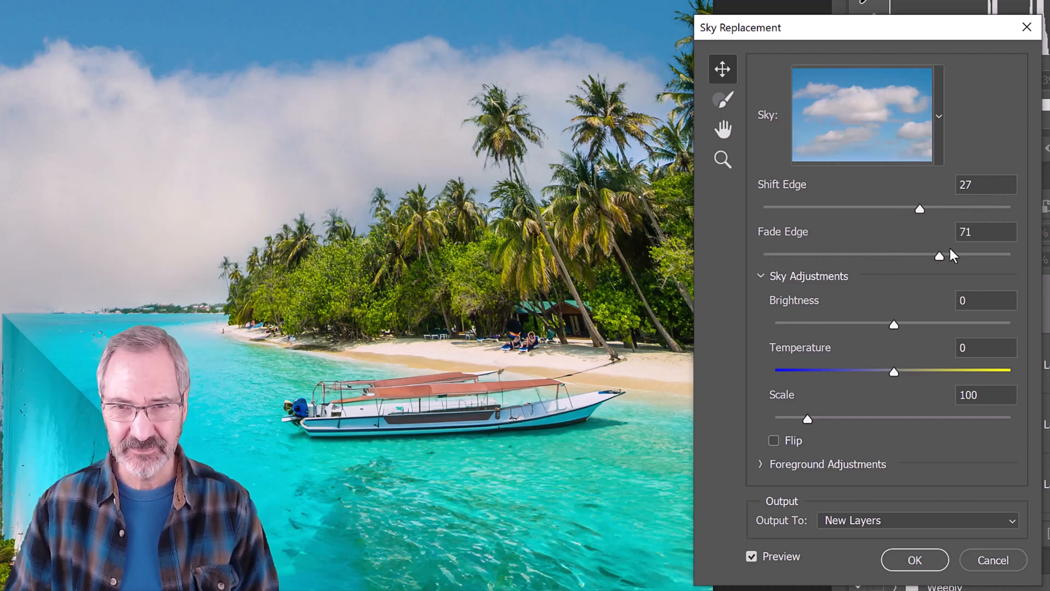
drag(938, 254, 888, 254)
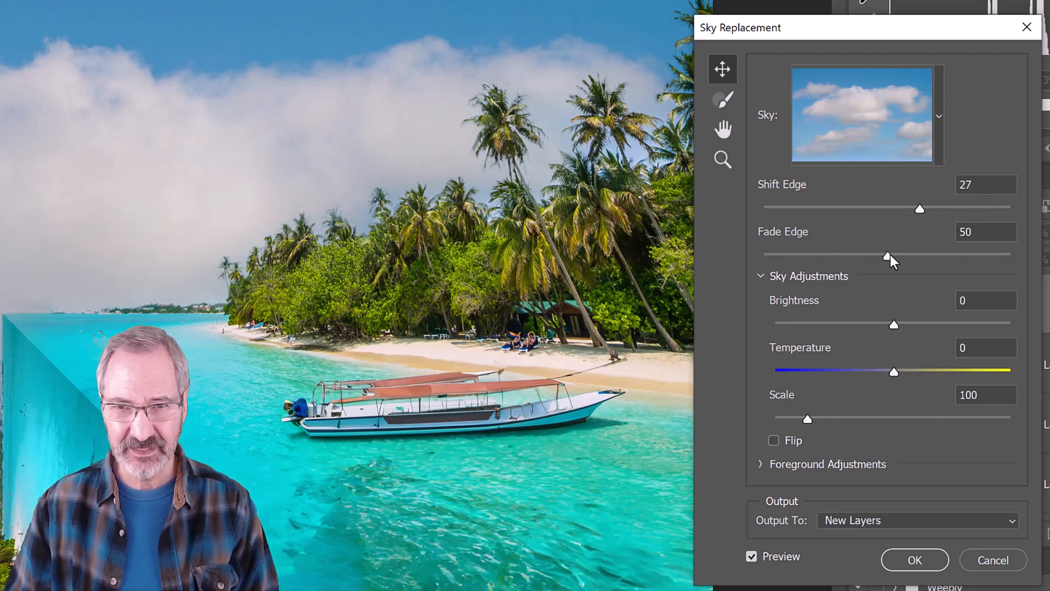
Test brightness 31 then reset to 0, settle temperature at -3, and apply.
drag(892, 324, 928, 325)
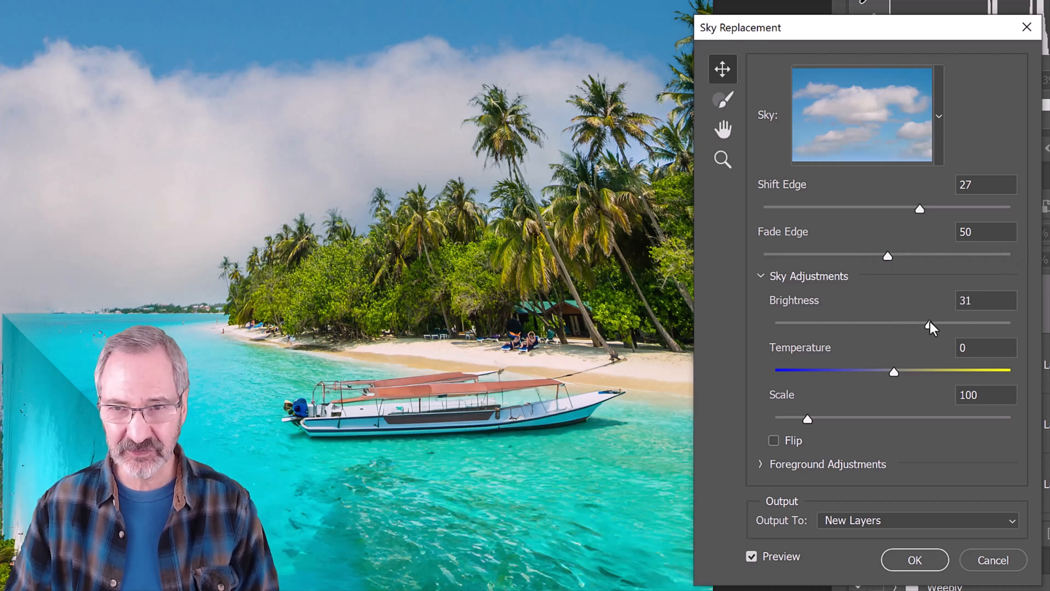
drag(930, 322, 839, 323)
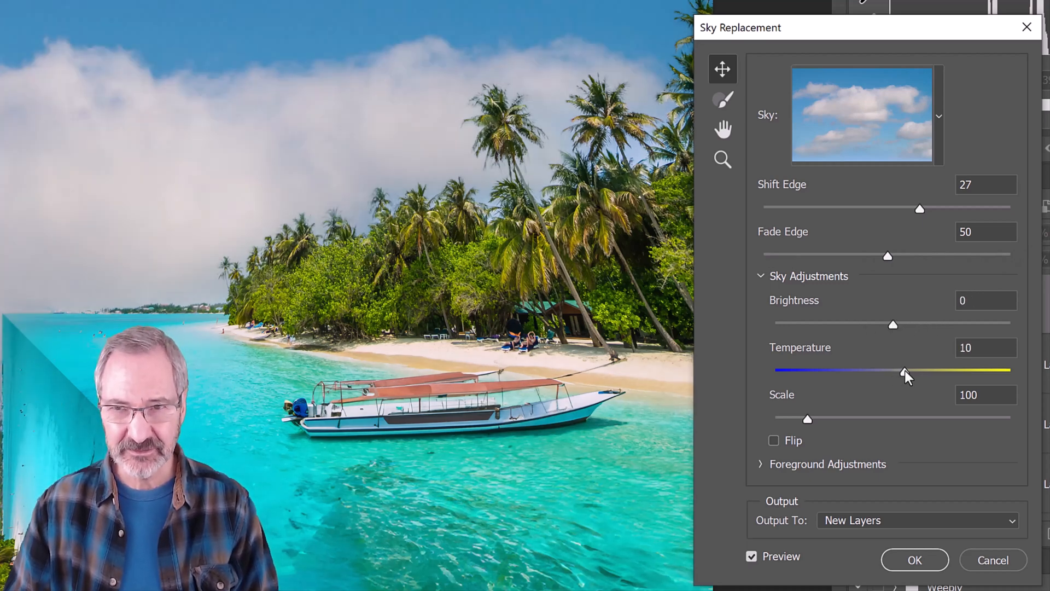
drag(904, 370, 787, 370)
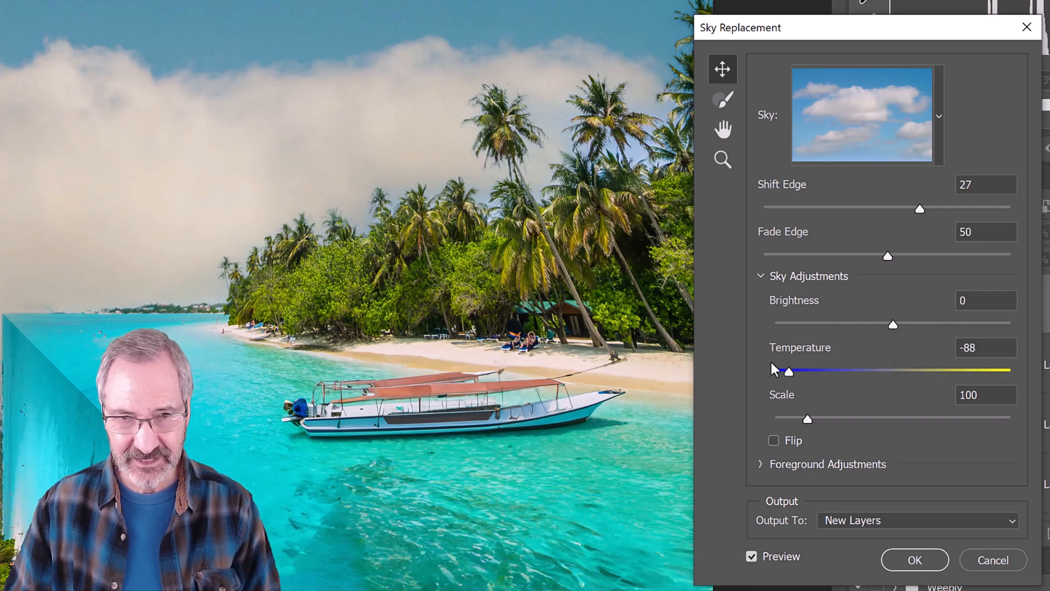
drag(786, 370, 889, 370)
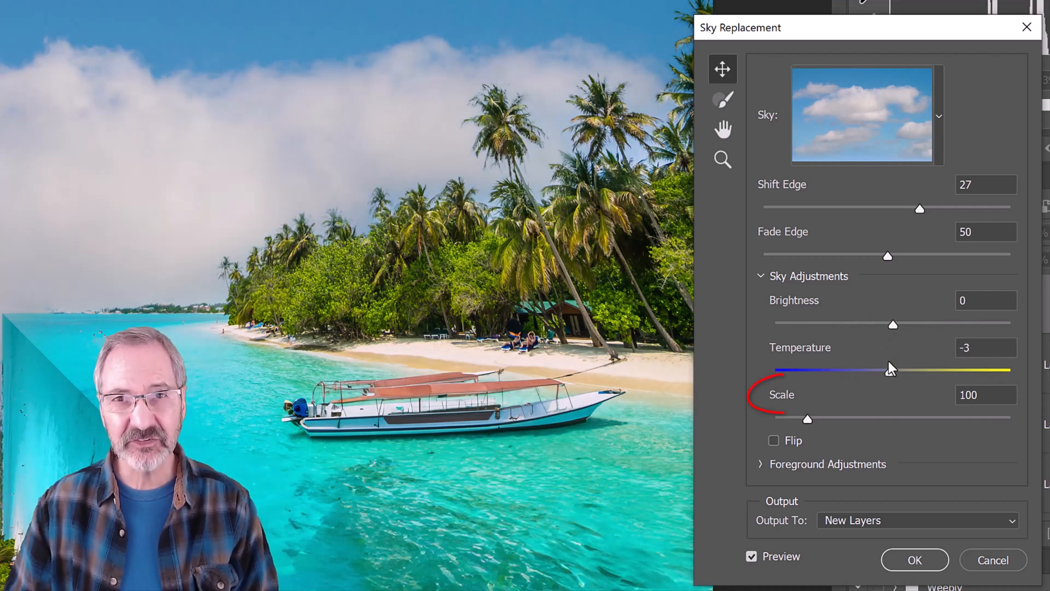
click(774, 440)
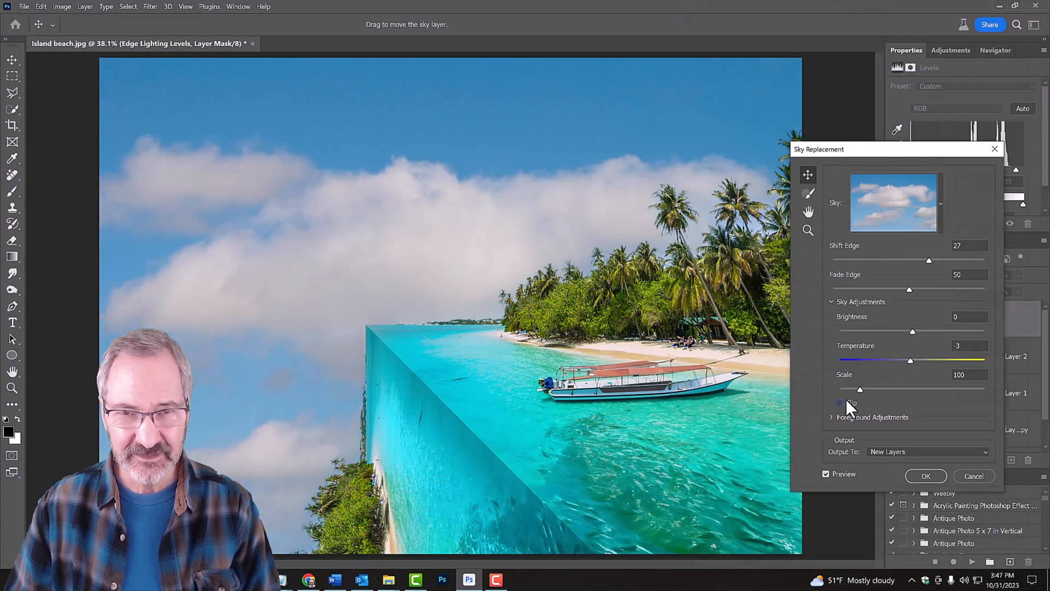
click(926, 476)
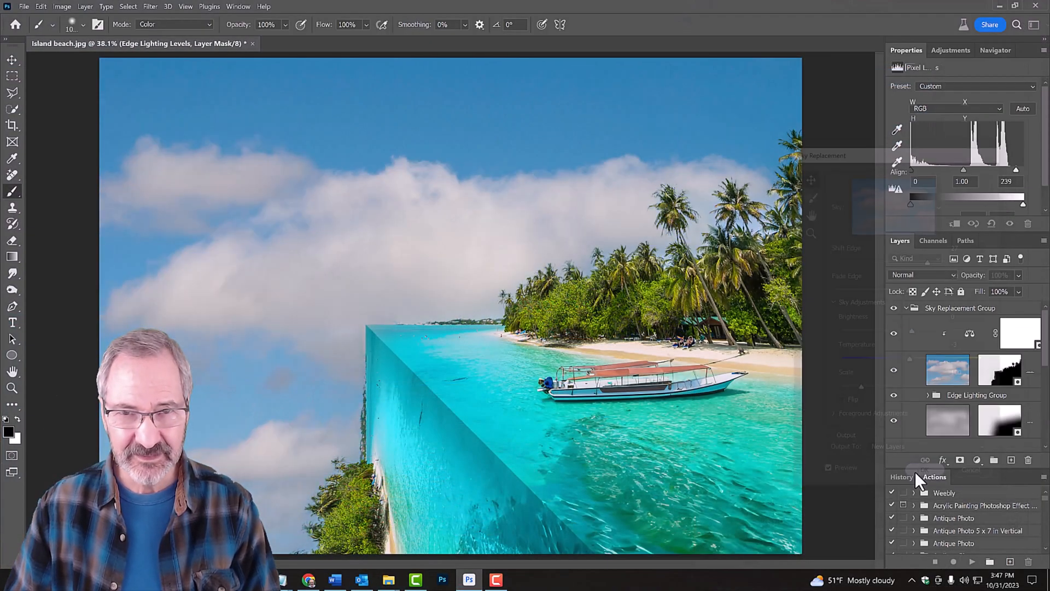